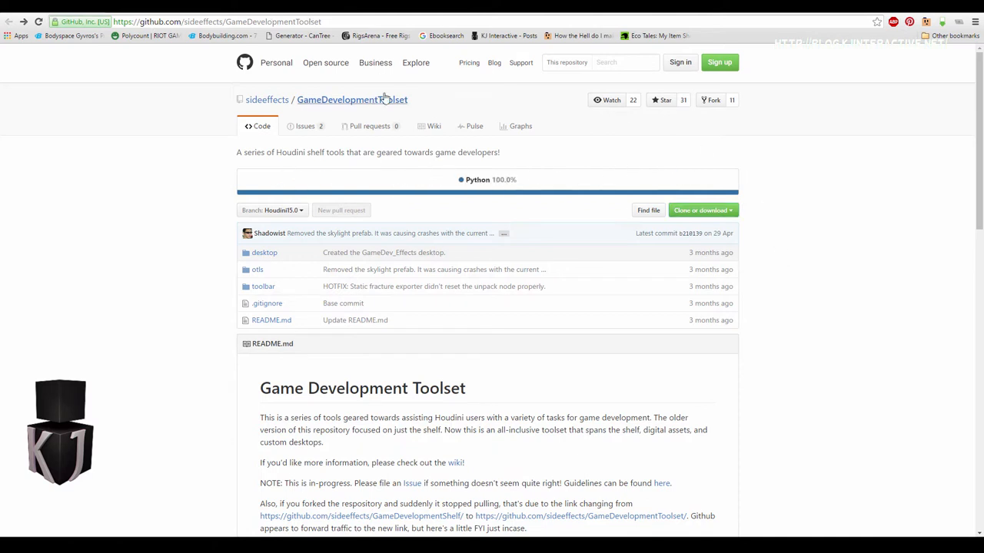
Step: Download the Game Development Toolset repository as a ZIP through Clone or download
{"action": "left_click", "coordinate": [699, 210]}
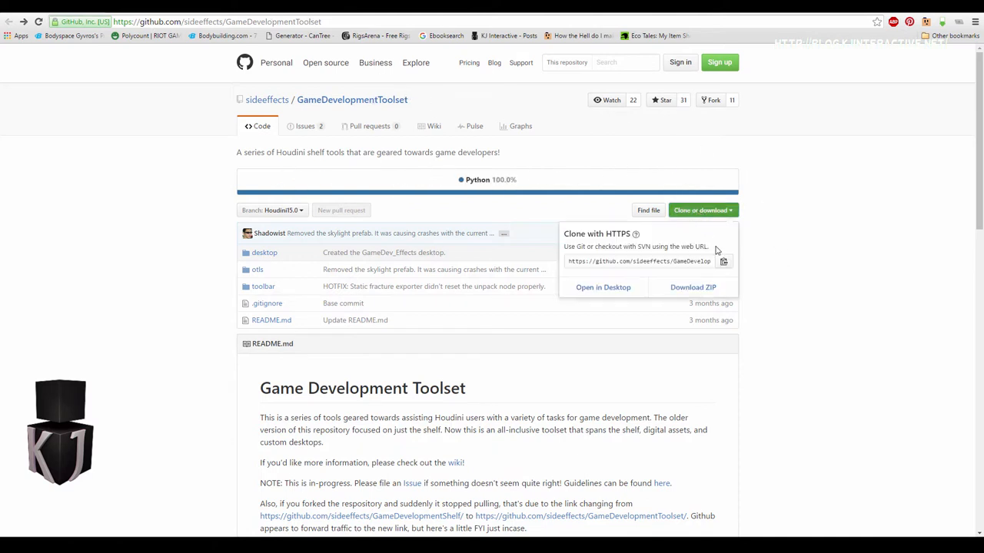
{"action": "left_click", "coordinate": [693, 286]}
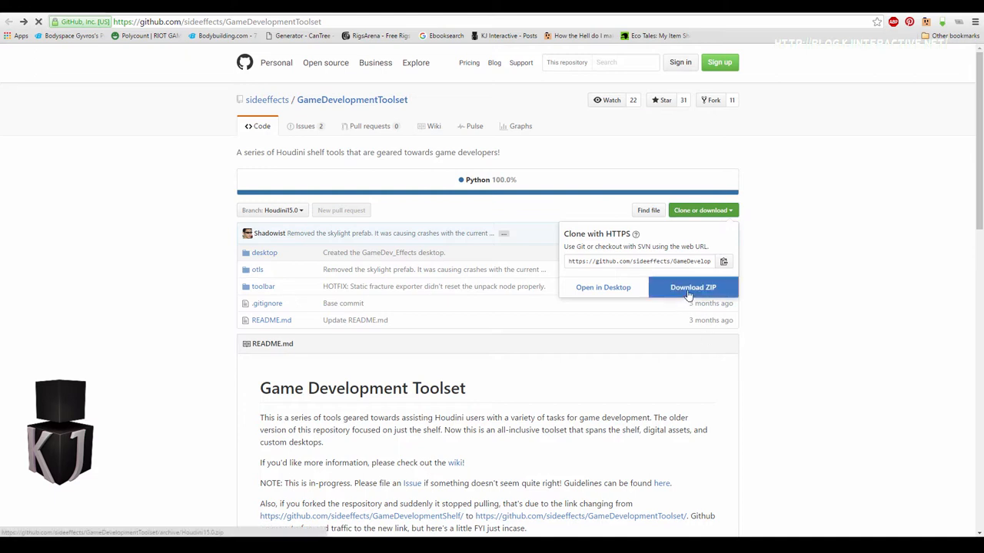
{"action": "left_click", "coordinate": [692, 286]}
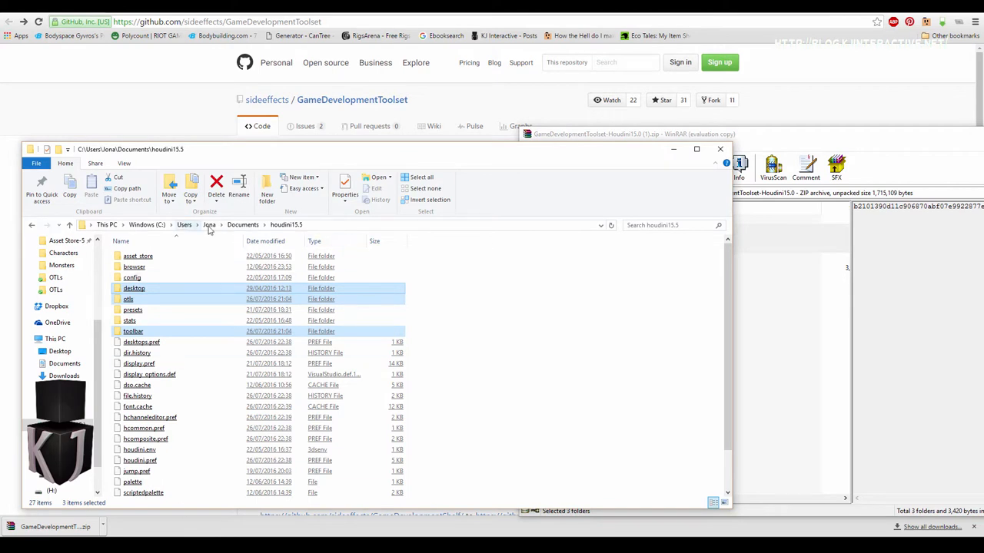
{"action": "mouse_move", "coordinate": [290, 224]}
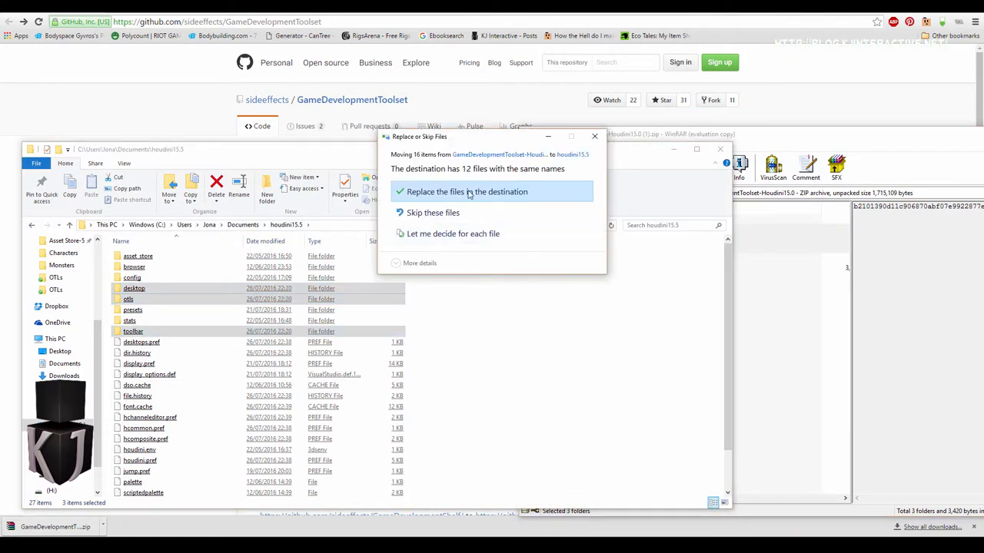
Step: Replace the existing houdini15.5 files with the toolset's desktop, otls and toolbar folders
{"action": "left_click", "coordinate": [466, 191]}
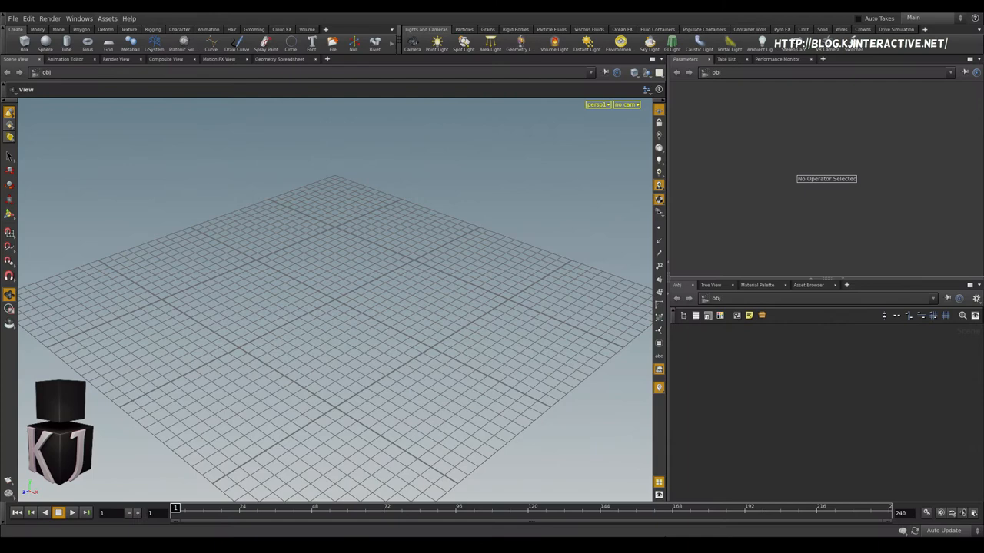
{"action": "mouse_move", "coordinate": [365, 98]}
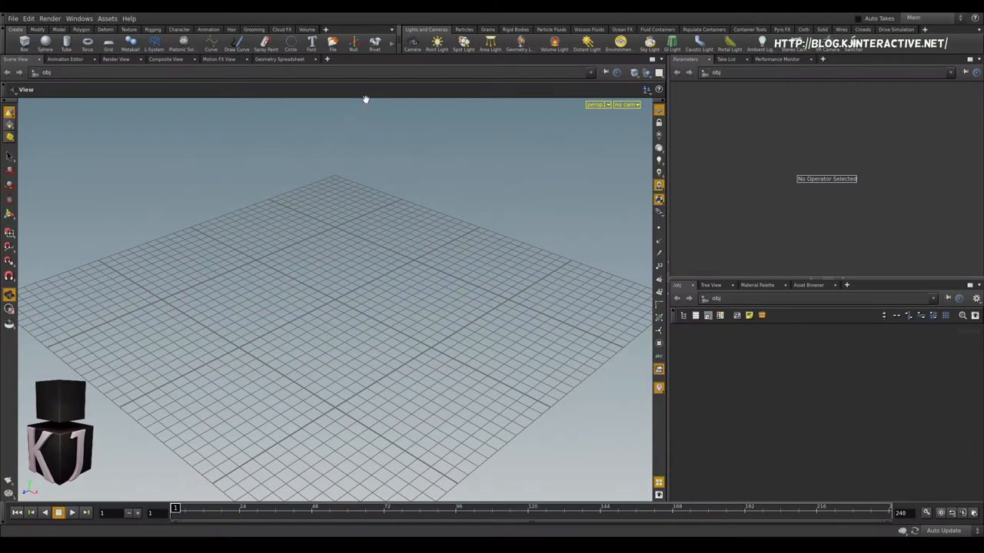
Step: Enable the Game Development shelf set and show its Rigid Bodies fracture tools
{"action": "left_click", "coordinate": [392, 29]}
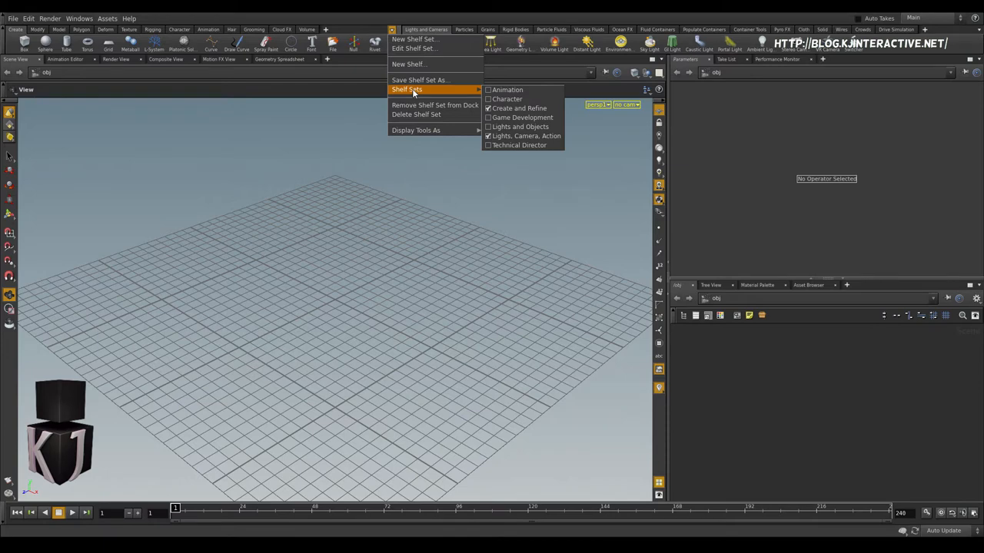
{"action": "mouse_move", "coordinate": [526, 120]}
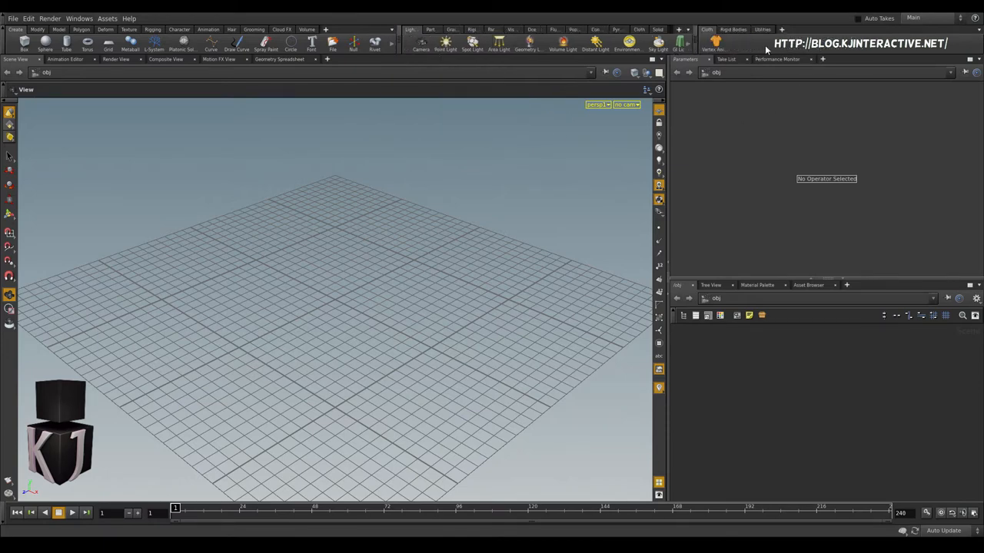
{"action": "left_click", "coordinate": [733, 29]}
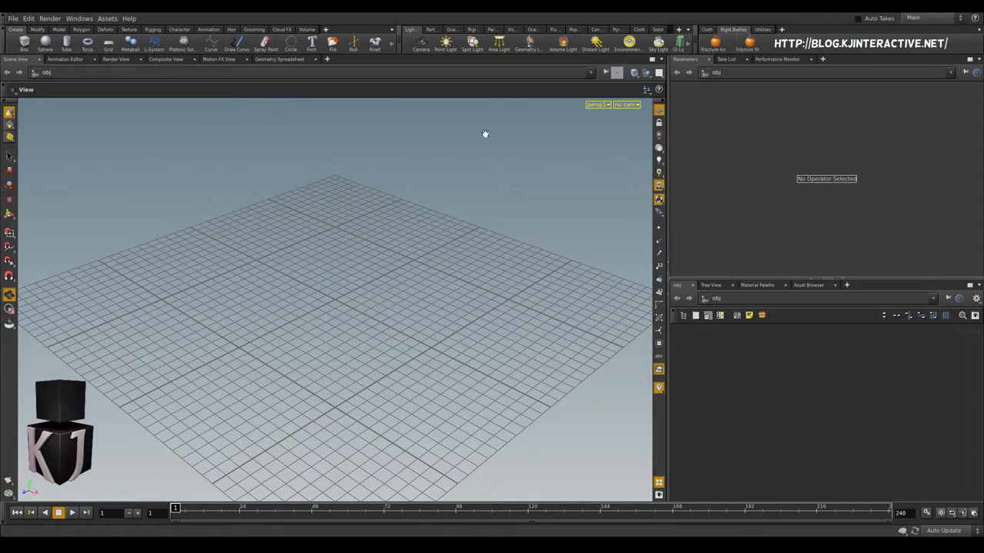
{"action": "mouse_move", "coordinate": [12, 19]}
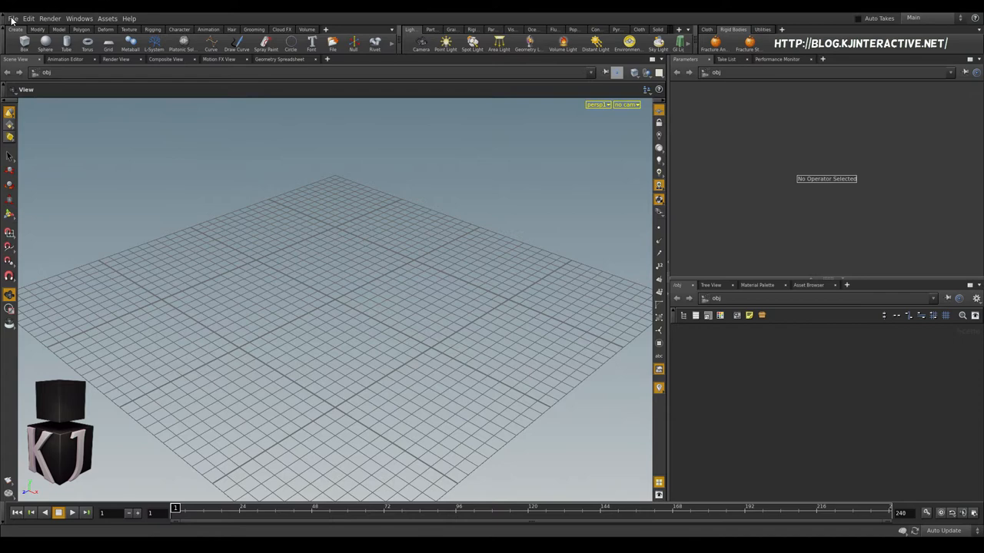
Step: Import FatMan_Low.fbx via Filmbox FBX with Animation, Materials and Convert to Y-up disabled
{"action": "left_click", "coordinate": [13, 19]}
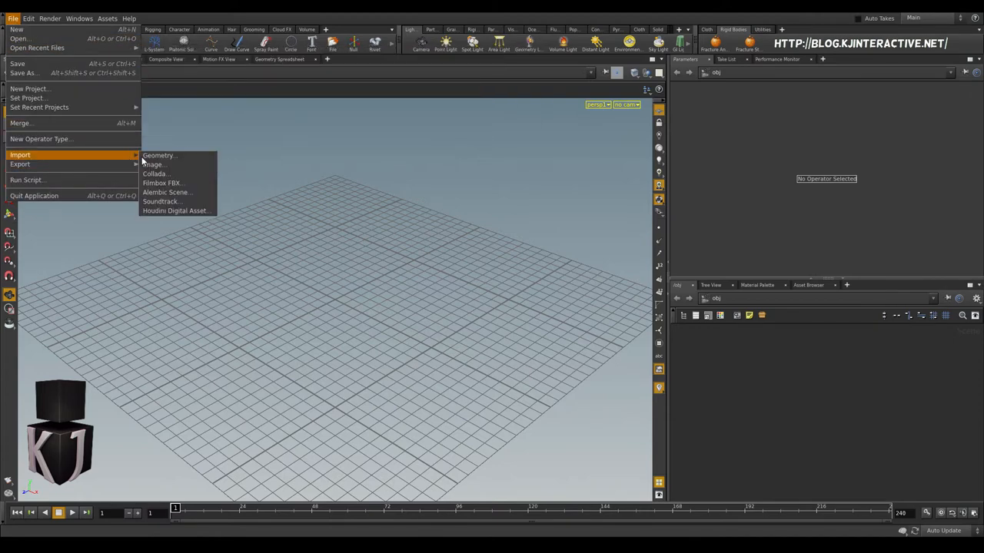
{"action": "left_click", "coordinate": [161, 183]}
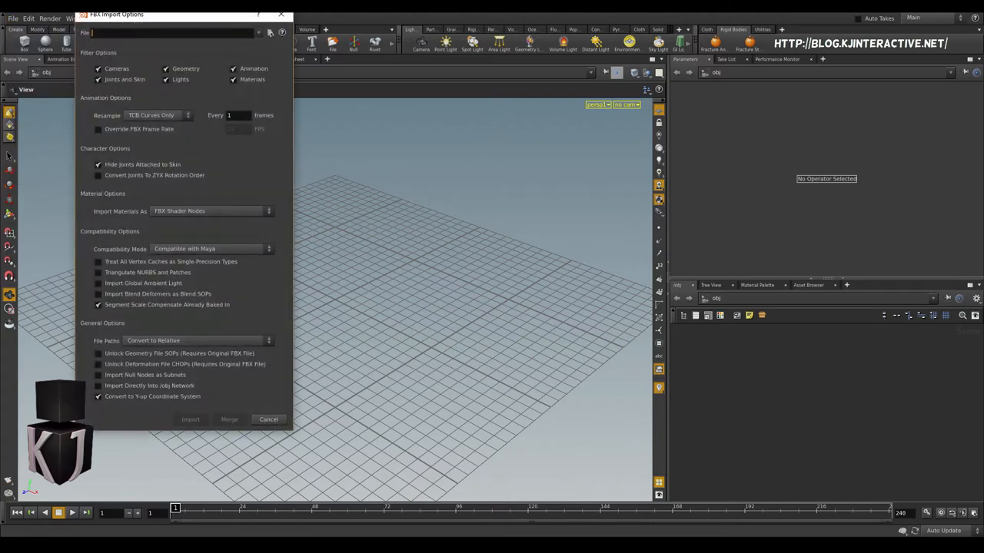
{"action": "left_click", "coordinate": [270, 33]}
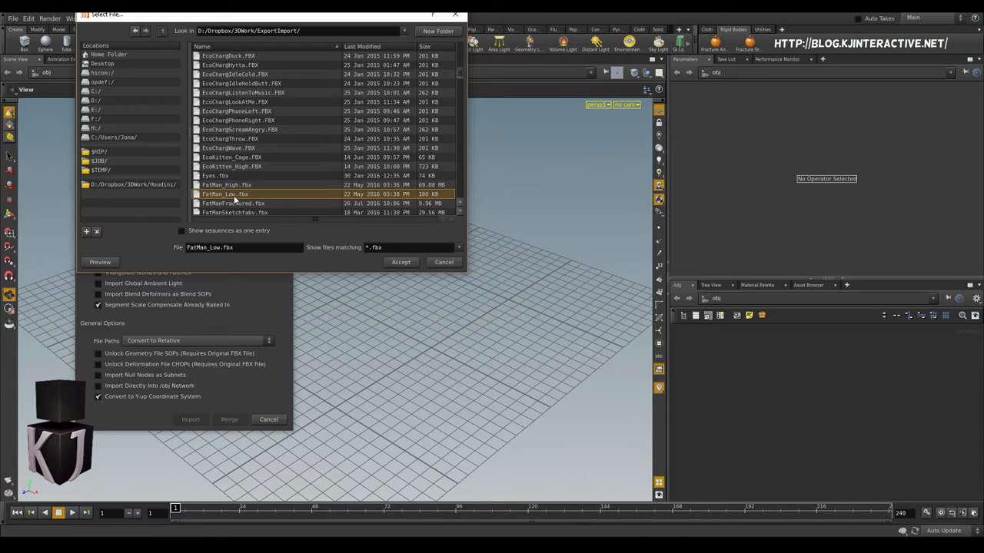
{"action": "left_click", "coordinate": [400, 262]}
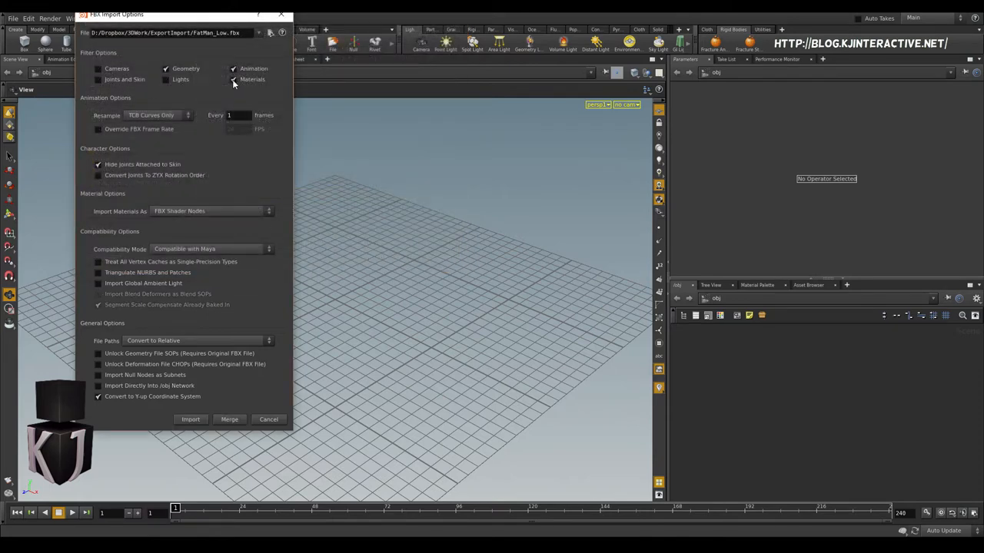
{"action": "left_click", "coordinate": [233, 69]}
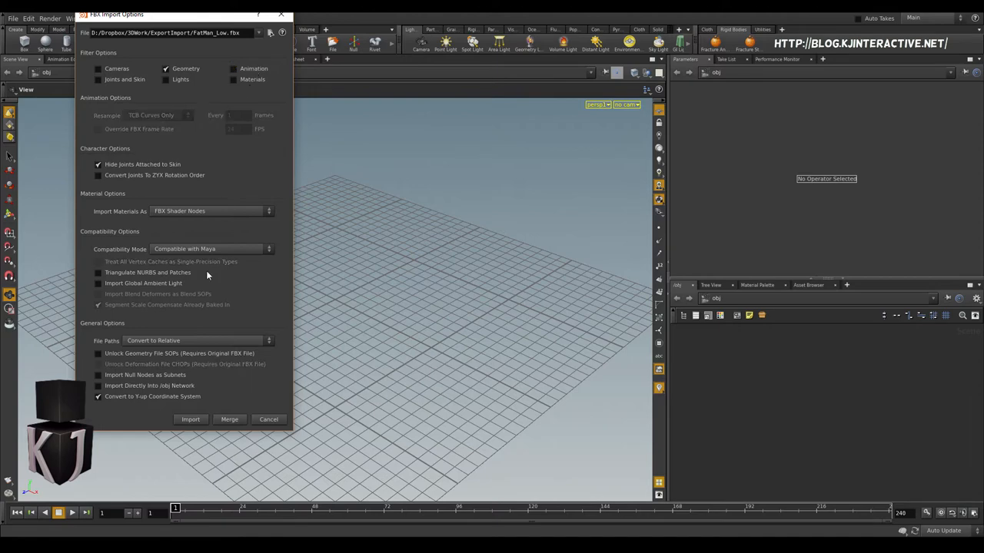
{"action": "mouse_move", "coordinate": [198, 70]}
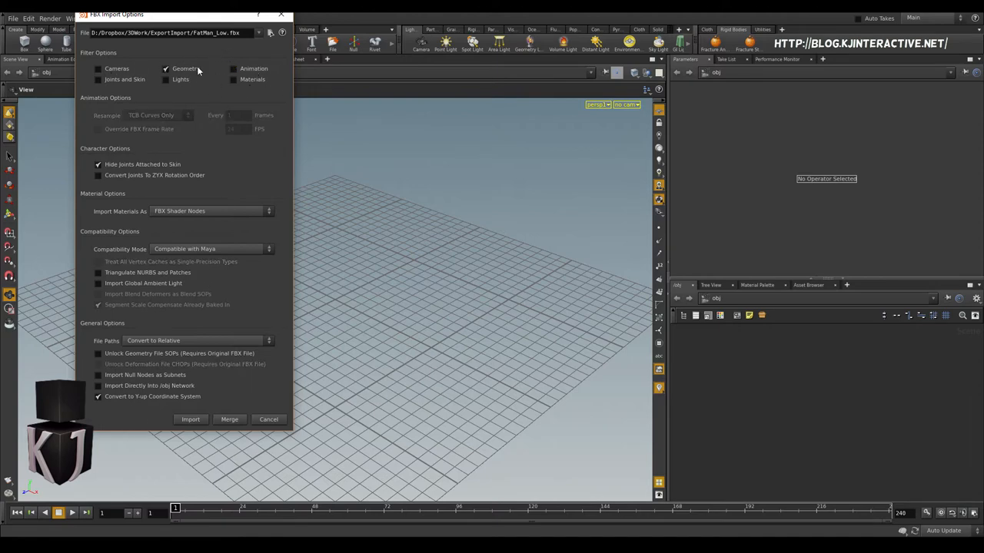
{"action": "mouse_move", "coordinate": [137, 399]}
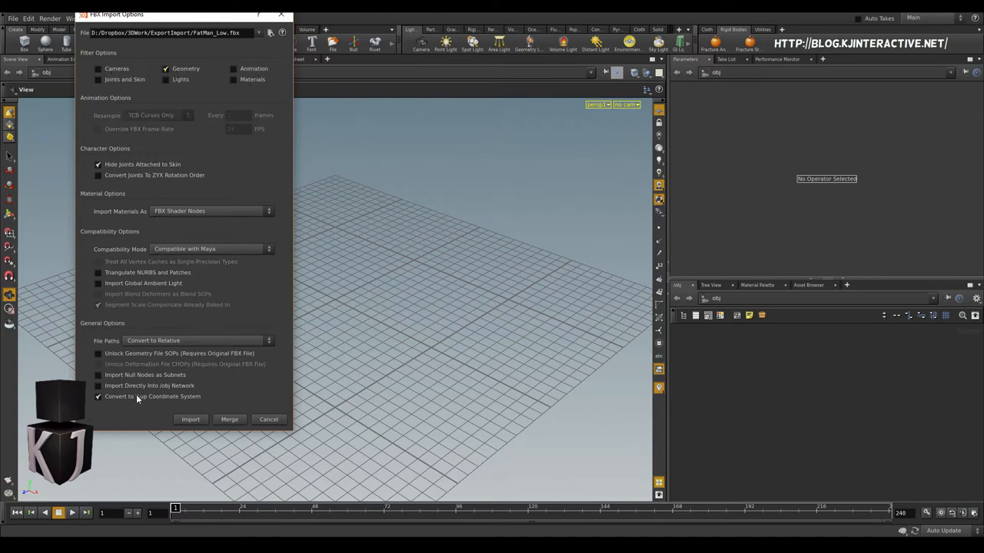
{"action": "left_click", "coordinate": [98, 396]}
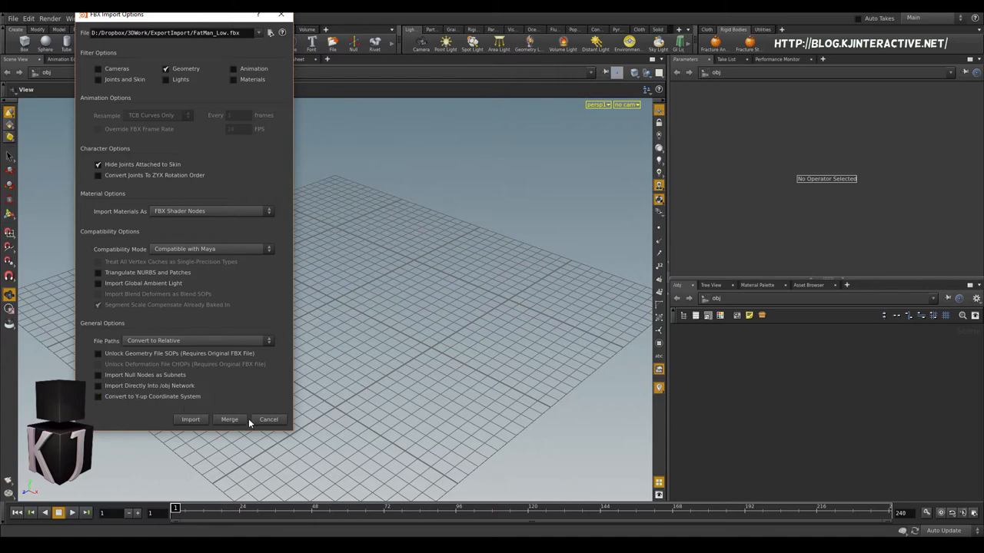
{"action": "mouse_move", "coordinate": [183, 410]}
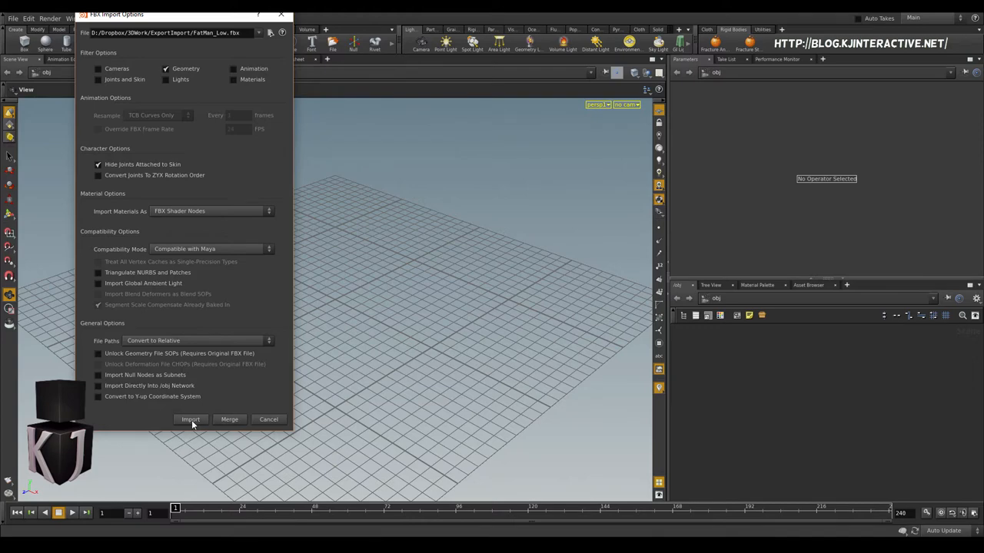
{"action": "left_click", "coordinate": [190, 420]}
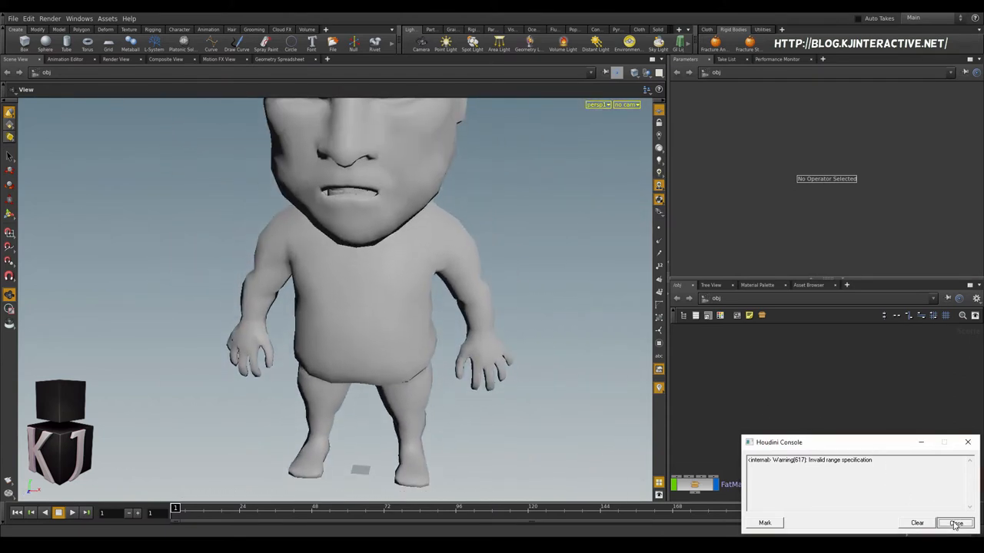
Step: Close the Houdini Console warning and orbit the view around the FatMan model
{"action": "left_click", "coordinate": [955, 523]}
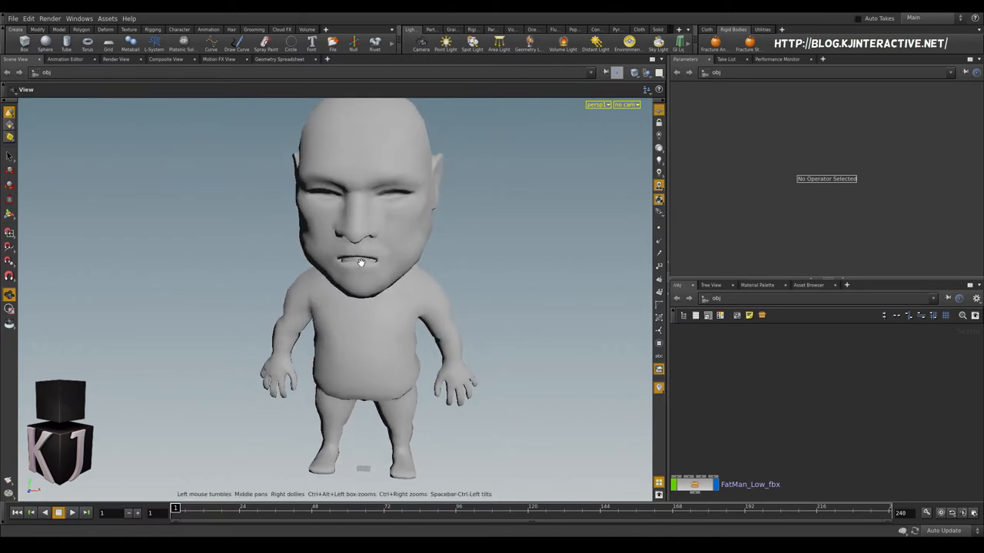
{"action": "left_click_drag", "start_coordinate": [361, 262], "coordinate": [371, 291]}
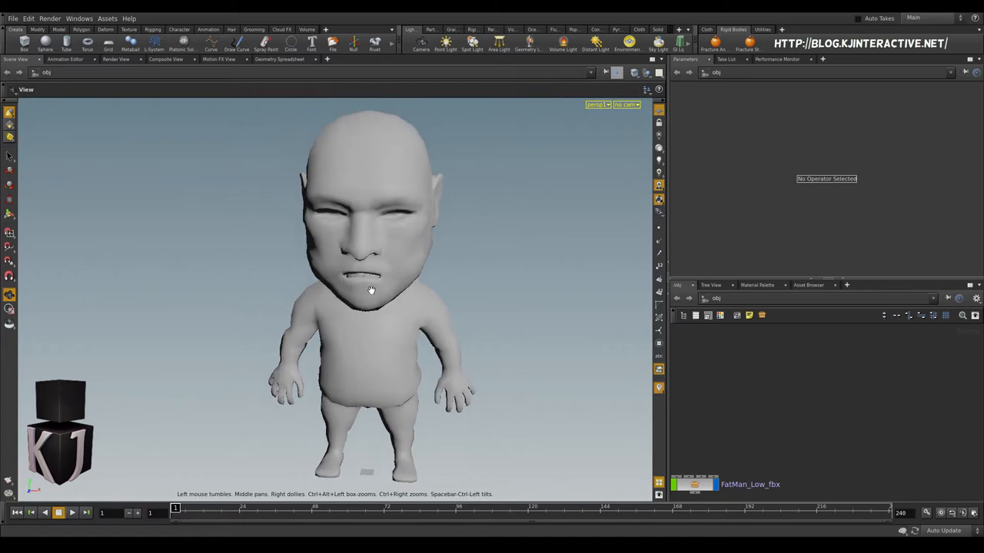
{"action": "mouse_move", "coordinate": [345, 249]}
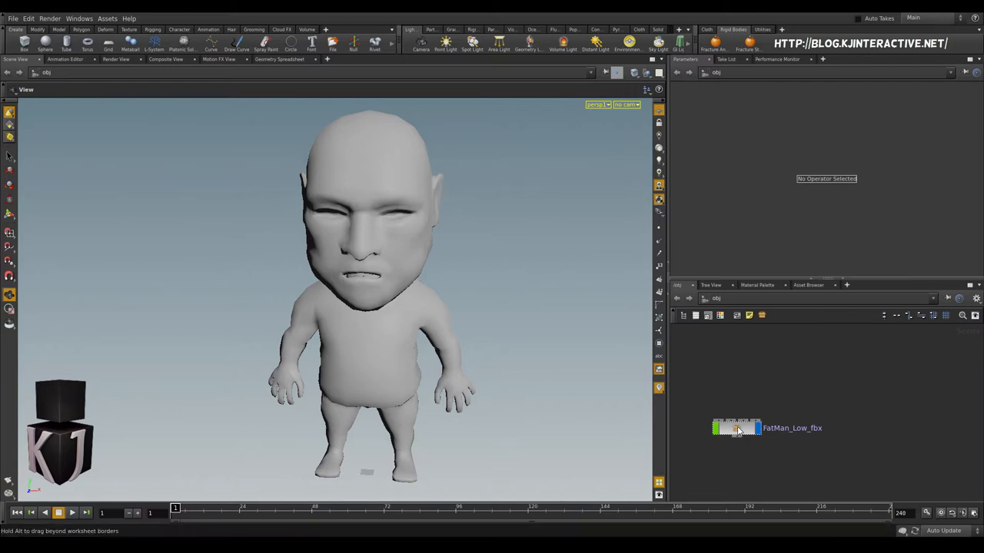
Step: Inside FatMan_Low_fbx, add a Transform scaling to 0.01, linking Y and Z to sx
{"action": "double_click", "coordinate": [735, 429]}
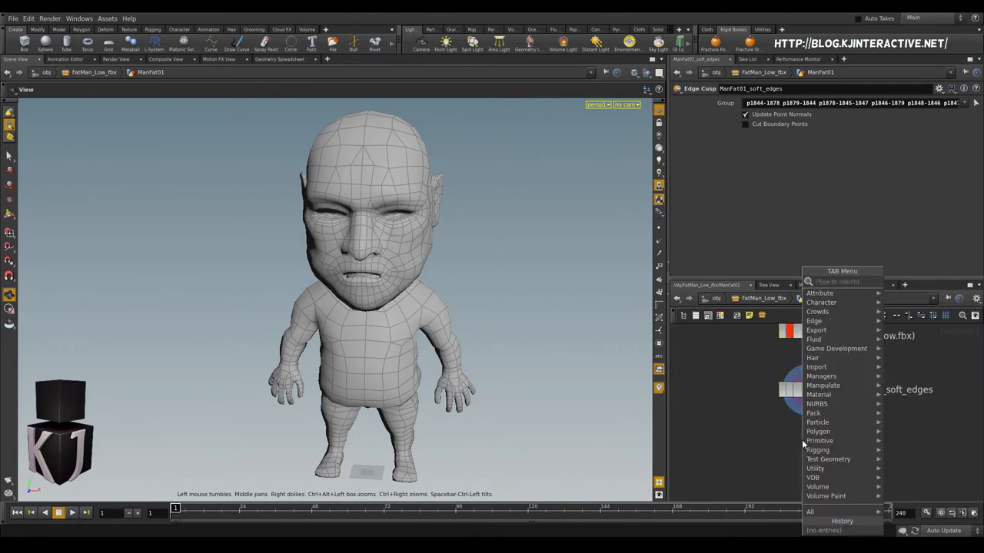
{"action": "type", "text": "trans"}
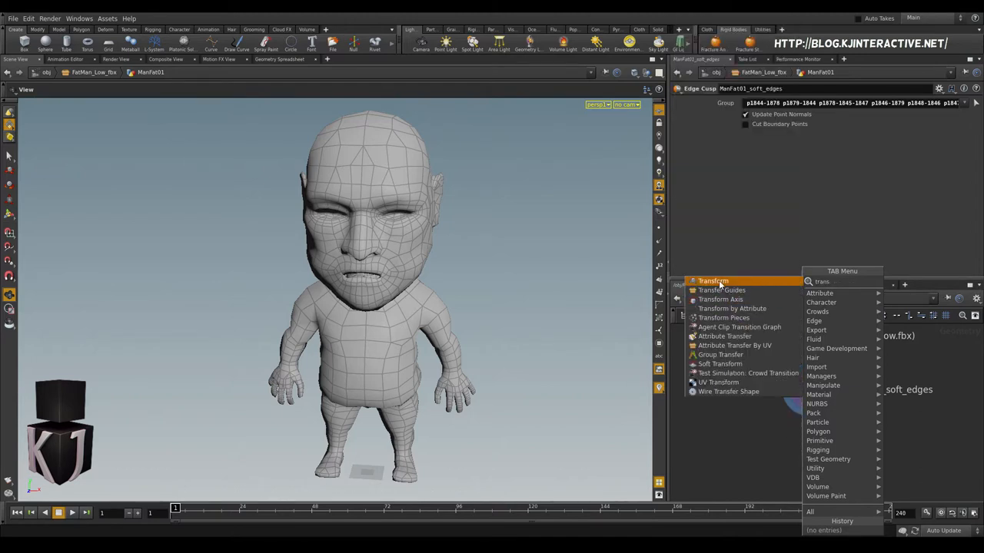
{"action": "left_click", "coordinate": [712, 281]}
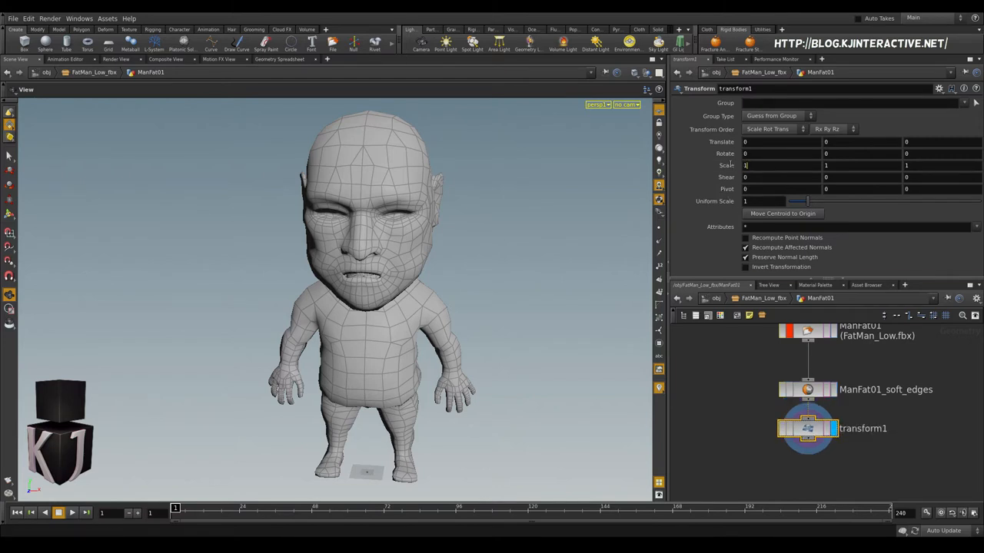
{"action": "mouse_move", "coordinate": [727, 165]}
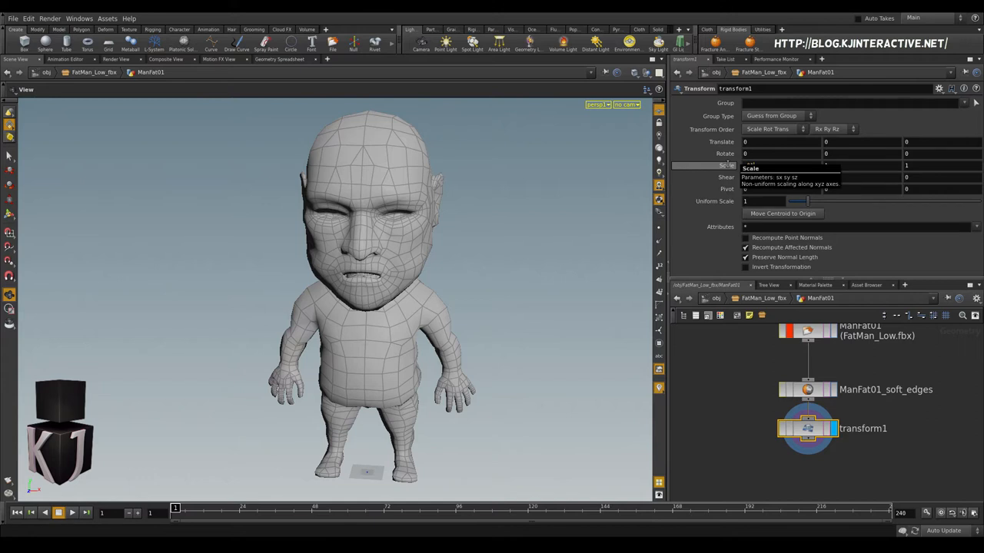
{"action": "right_click", "coordinate": [749, 165]}
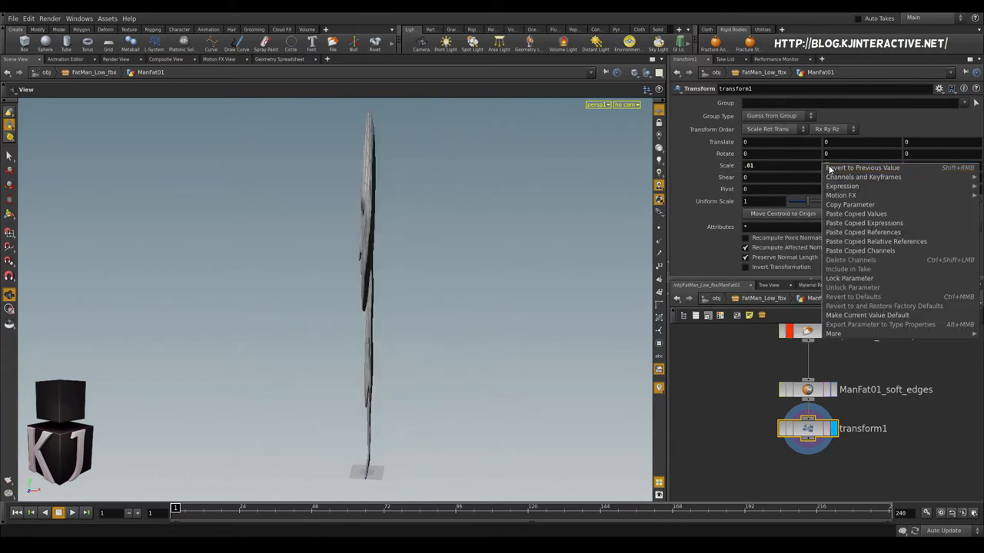
{"action": "left_click", "coordinate": [862, 167]}
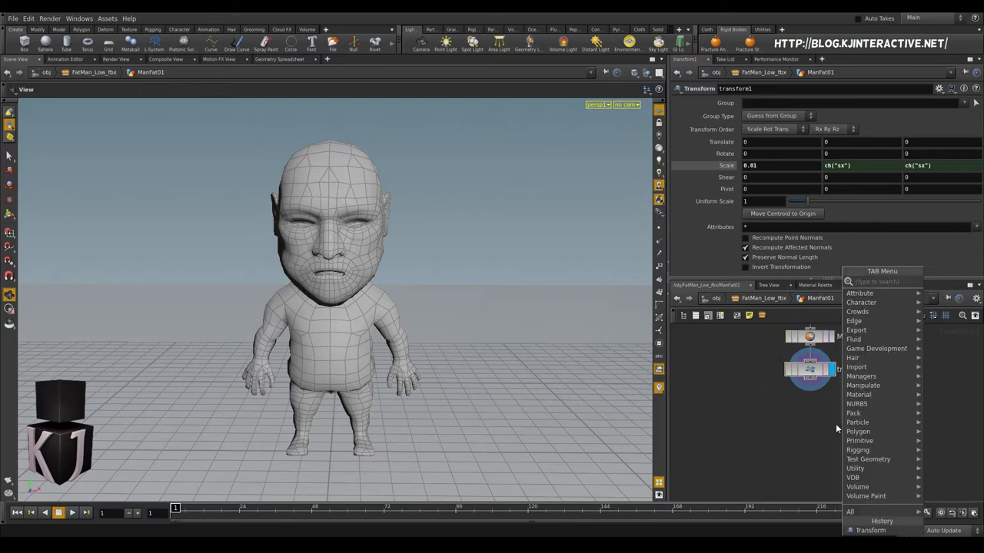
Step: Add a Scatter node fed by transform1, forcing 150 points over the mesh
{"action": "type", "text": "sca"}
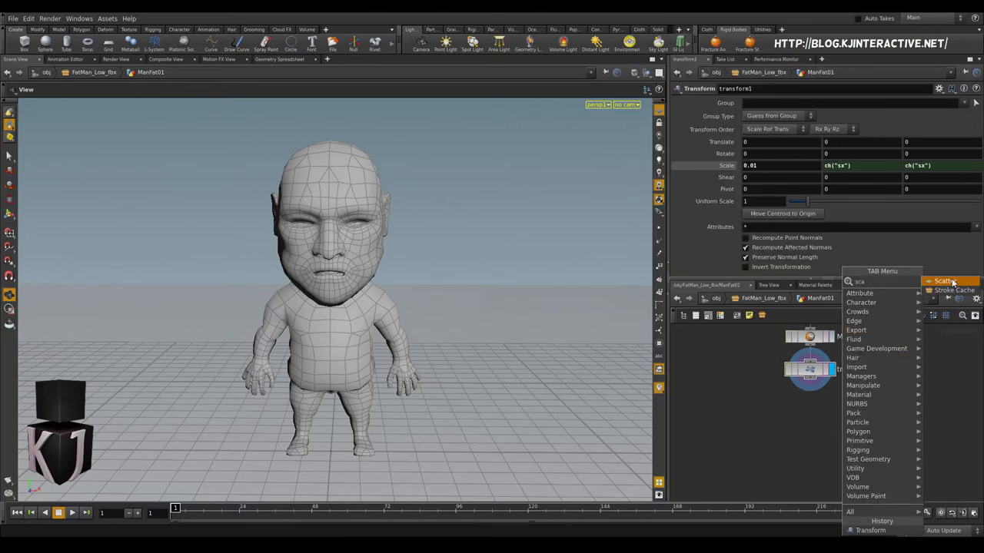
{"action": "left_click", "coordinate": [947, 281]}
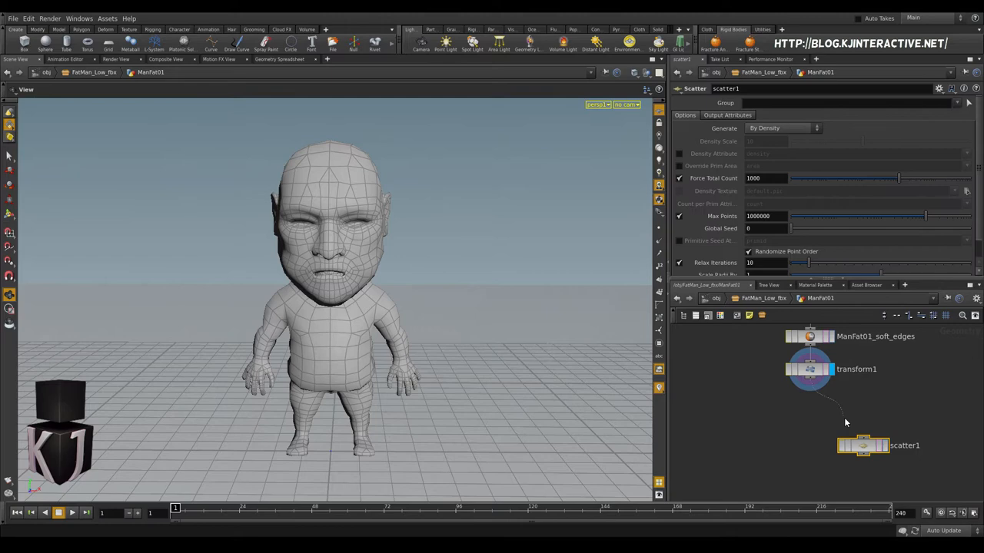
{"action": "left_click_drag", "start_coordinate": [863, 446], "coordinate": [809, 430]}
{"action": "type", "text": "150"}
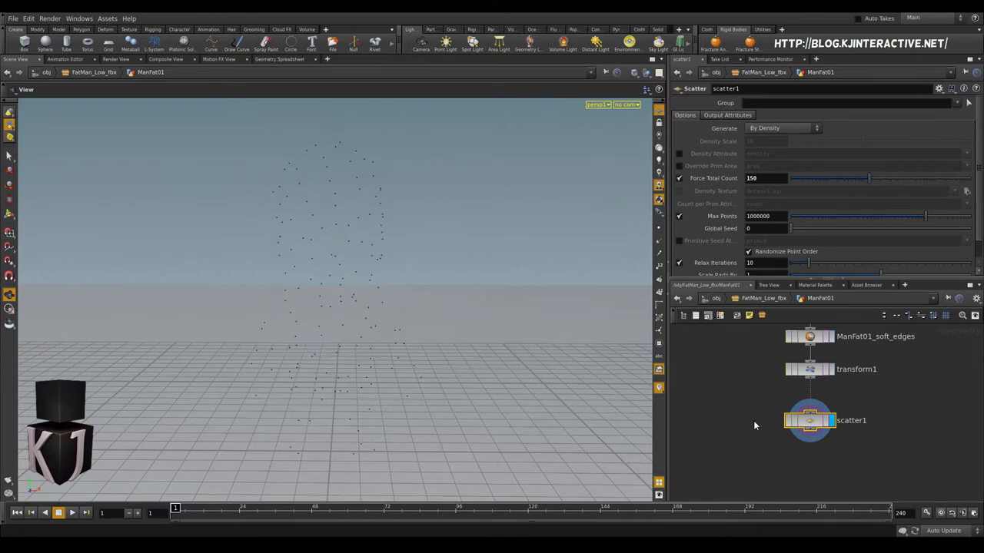
{"action": "left_click_drag", "start_coordinate": [810, 420], "coordinate": [870, 425]}
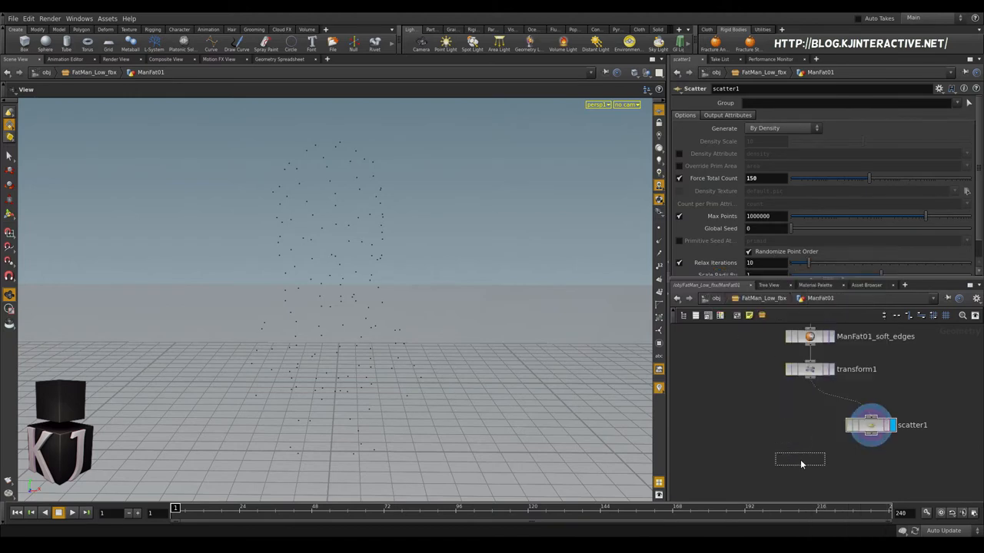
Step: Add a displayed Voronoi Fracture fed by transform1 and scatter1, and enable scatter's density attribute
{"action": "left_click", "coordinate": [799, 458]}
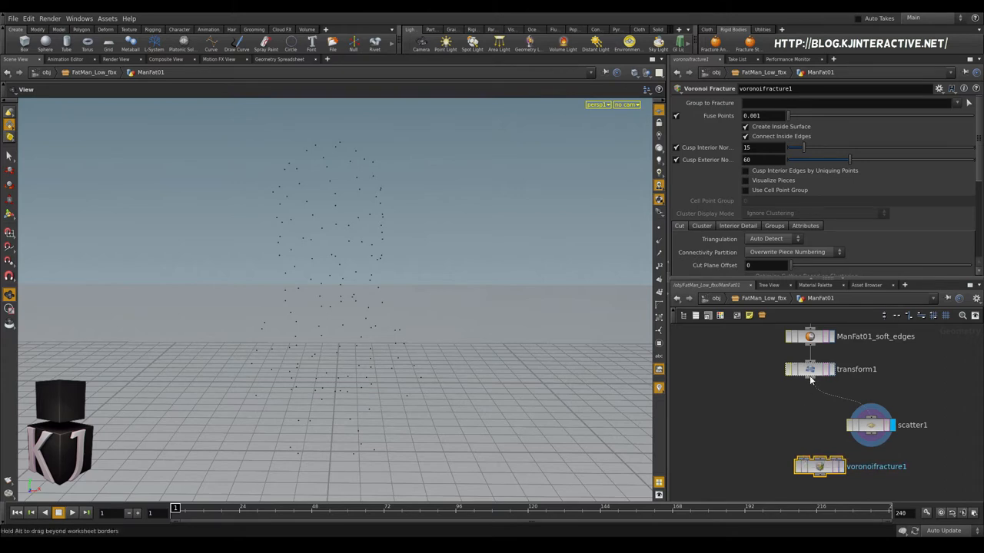
{"action": "left_click", "coordinate": [809, 369]}
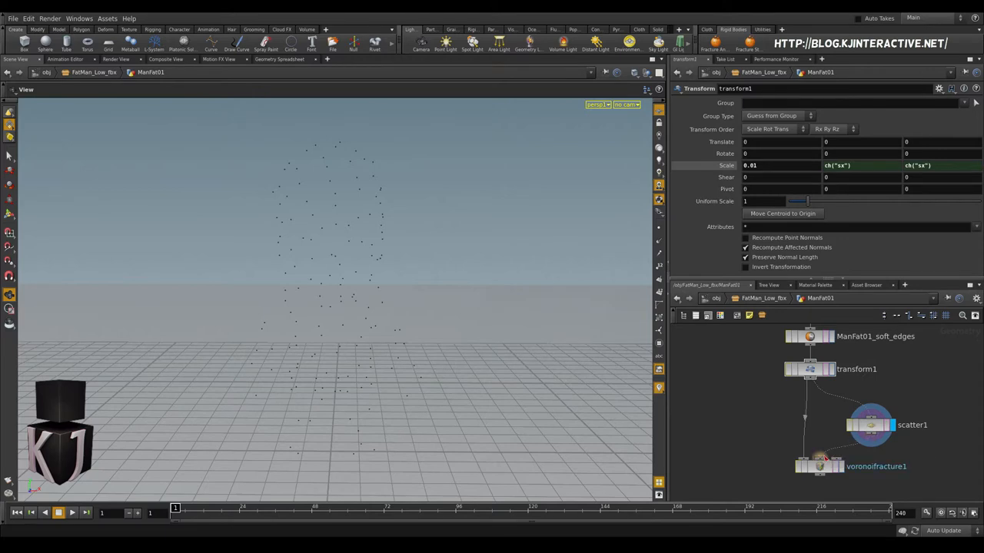
{"action": "left_click", "coordinate": [819, 466]}
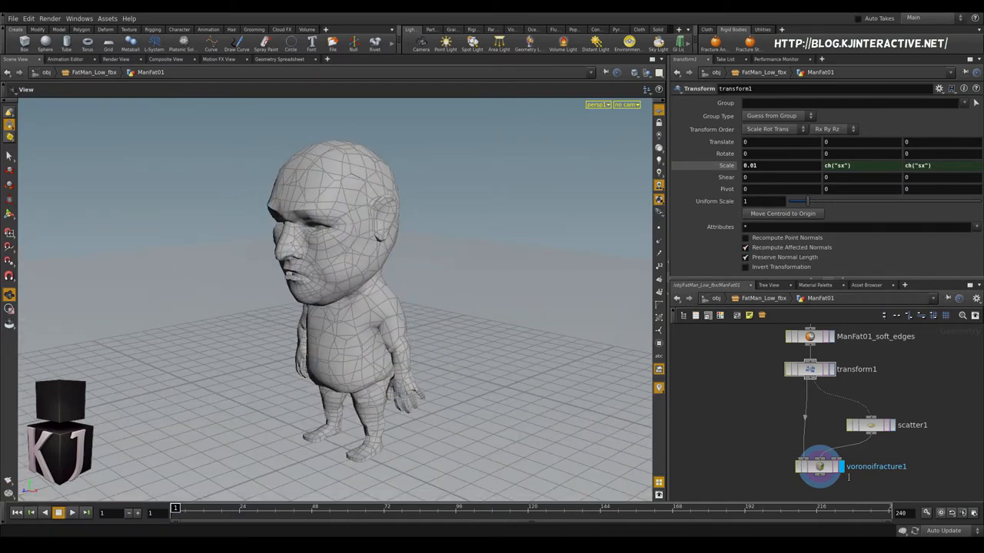
{"action": "left_click", "coordinate": [819, 466]}
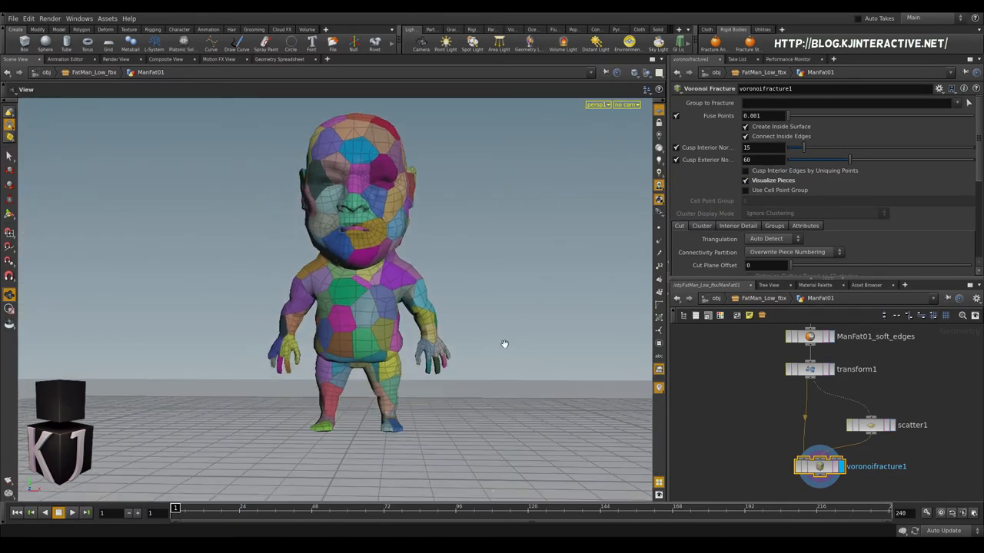
{"action": "left_click", "coordinate": [818, 466]}
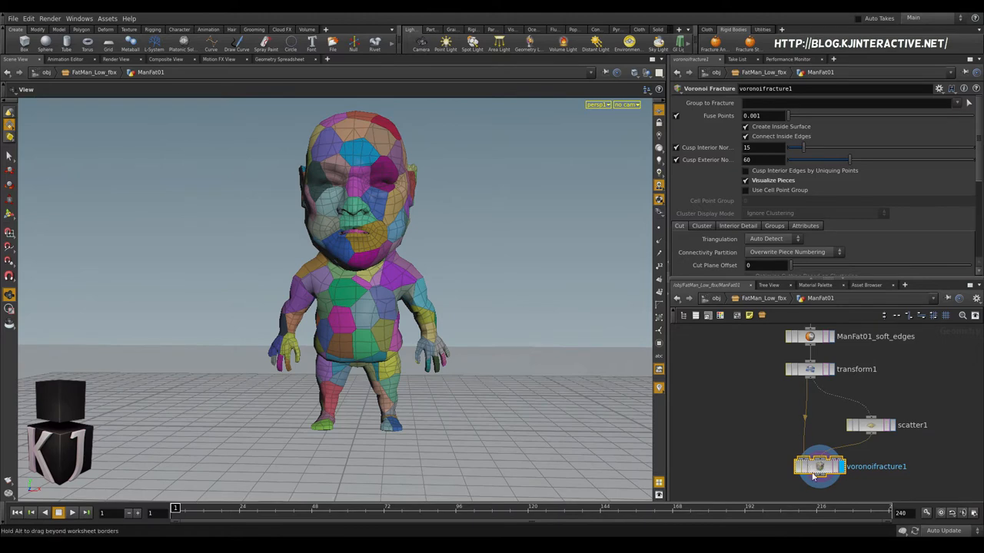
{"action": "left_click", "coordinate": [870, 425]}
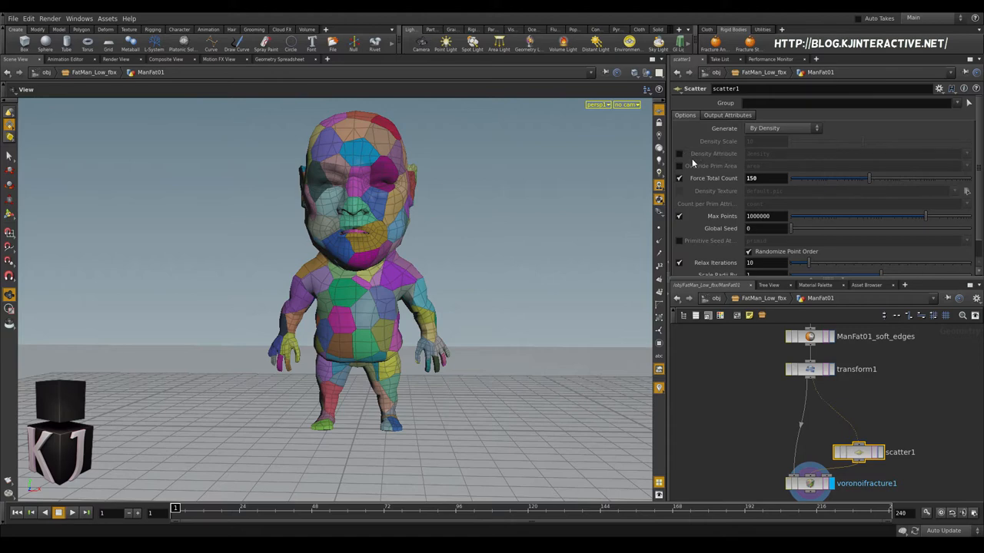
{"action": "left_click", "coordinate": [679, 153]}
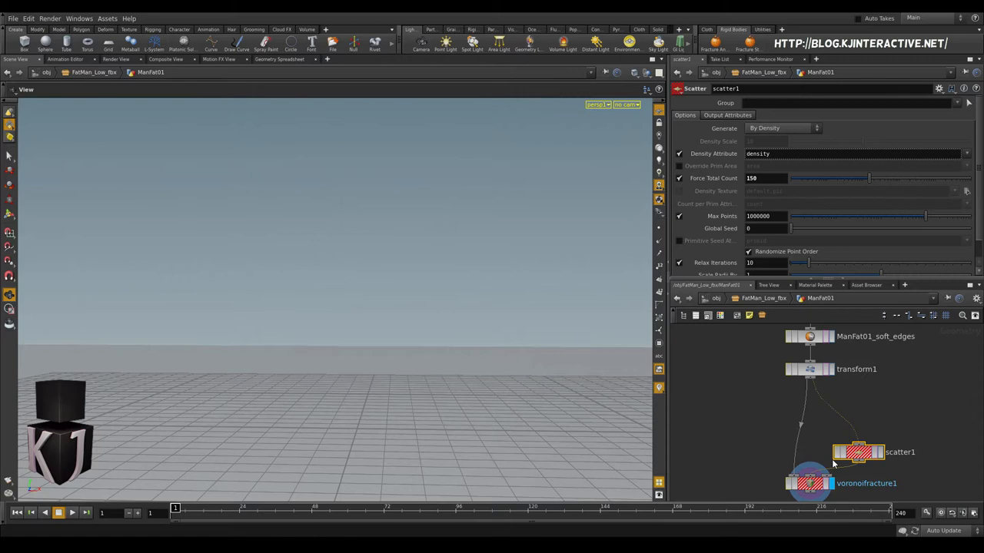
{"action": "mouse_move", "coordinate": [881, 439]}
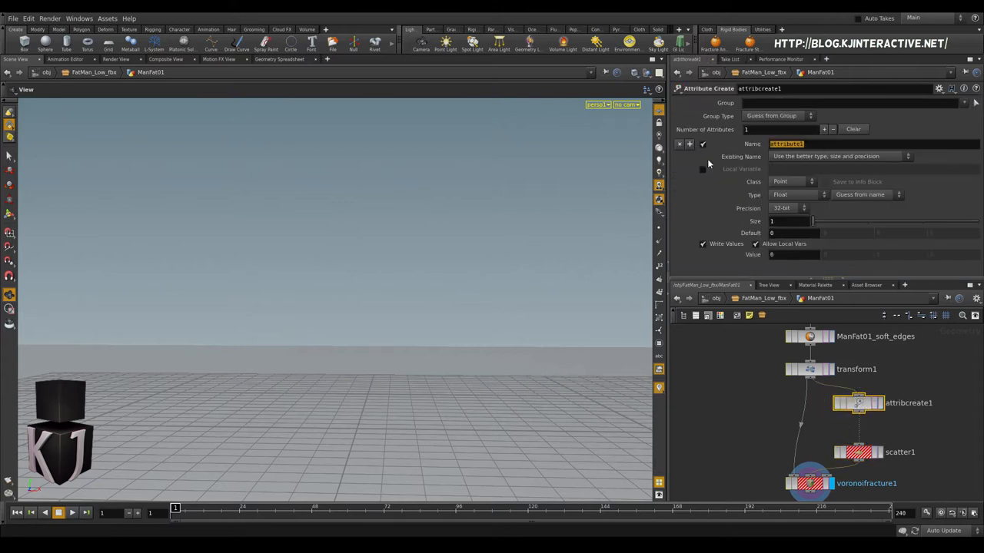
Step: Name the Attribute Create node's new point attribute 'density'
{"action": "type", "text": "density"}
{"action": "type", "text": "paint"}
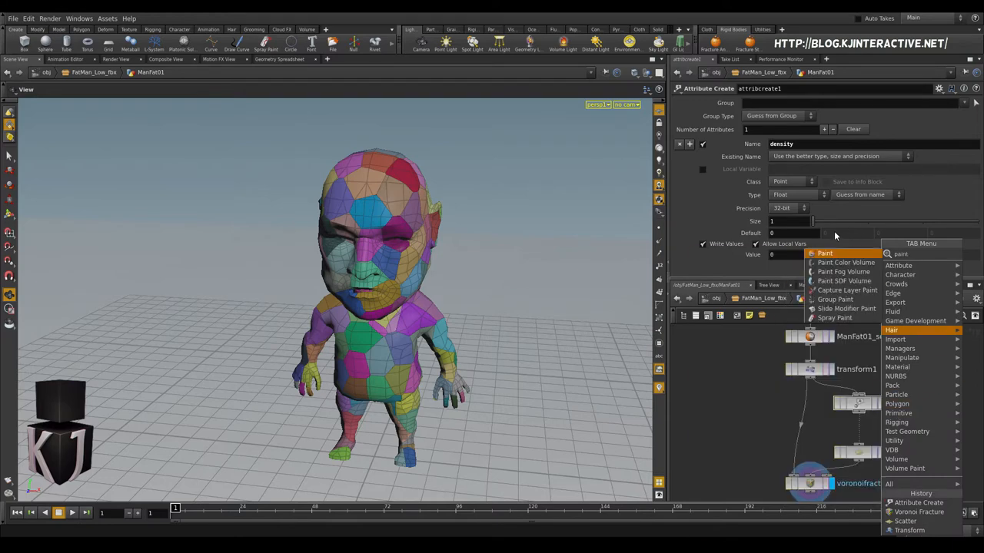
Step: Insert a Paint node before scatter1 with Override Color writing into density
{"action": "left_click", "coordinate": [825, 253]}
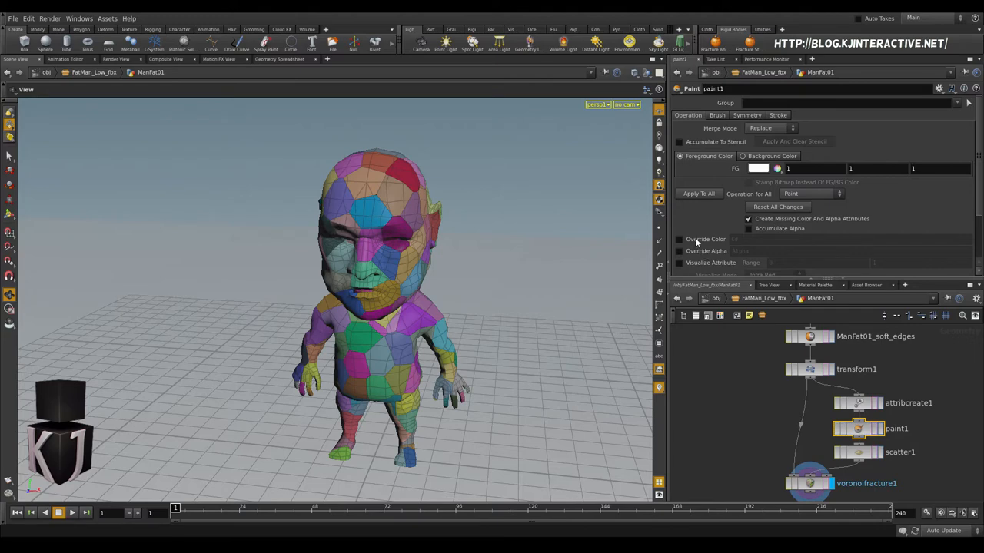
{"action": "left_click", "coordinate": [679, 239]}
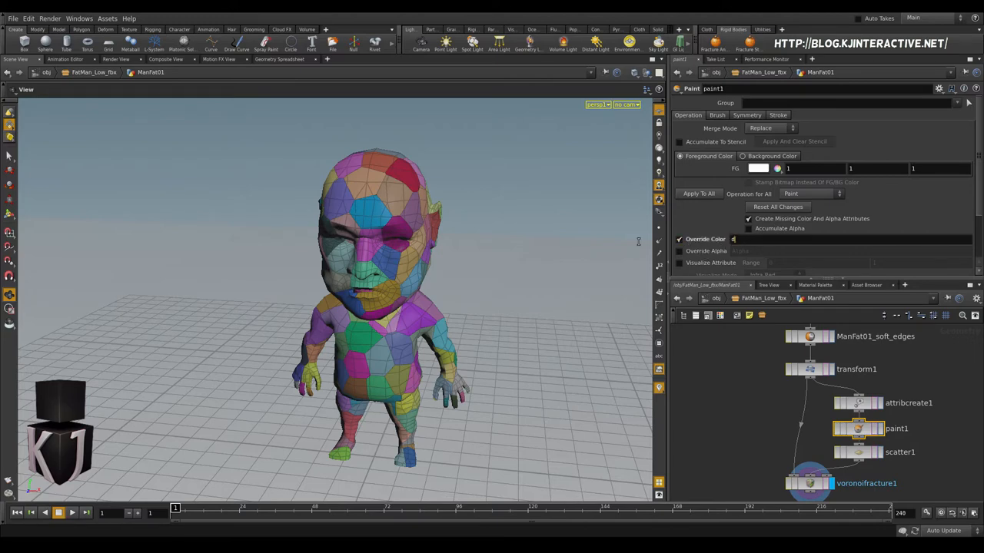
{"action": "type", "text": "ensity"}
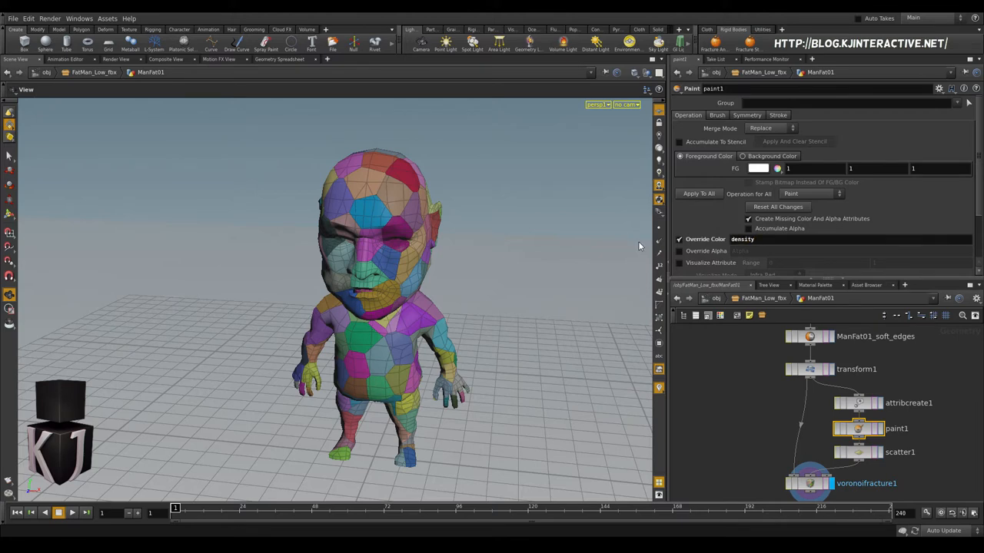
{"action": "mouse_move", "coordinate": [532, 281]}
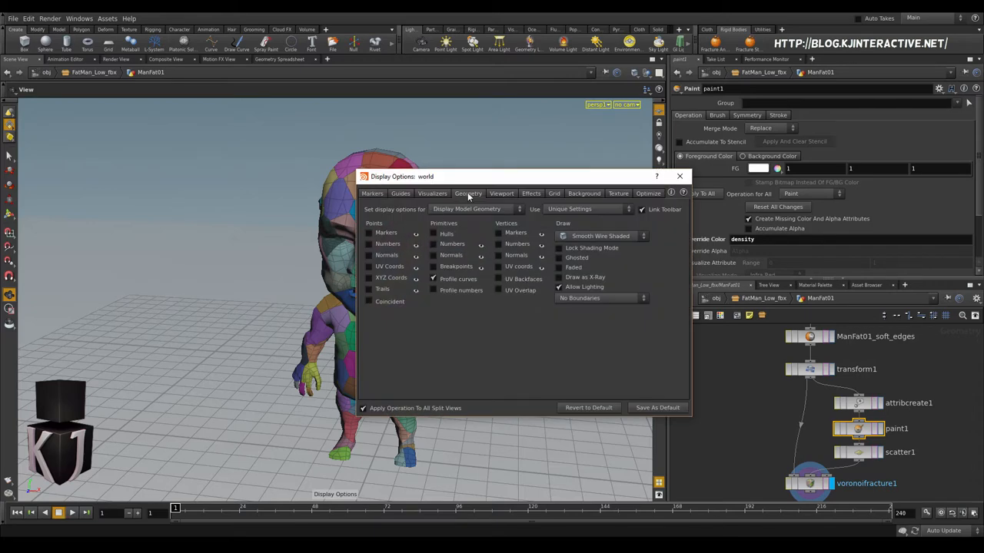
Step: In the geometry display options, override the viewport colour with the density attribute
{"action": "left_click", "coordinate": [468, 193]}
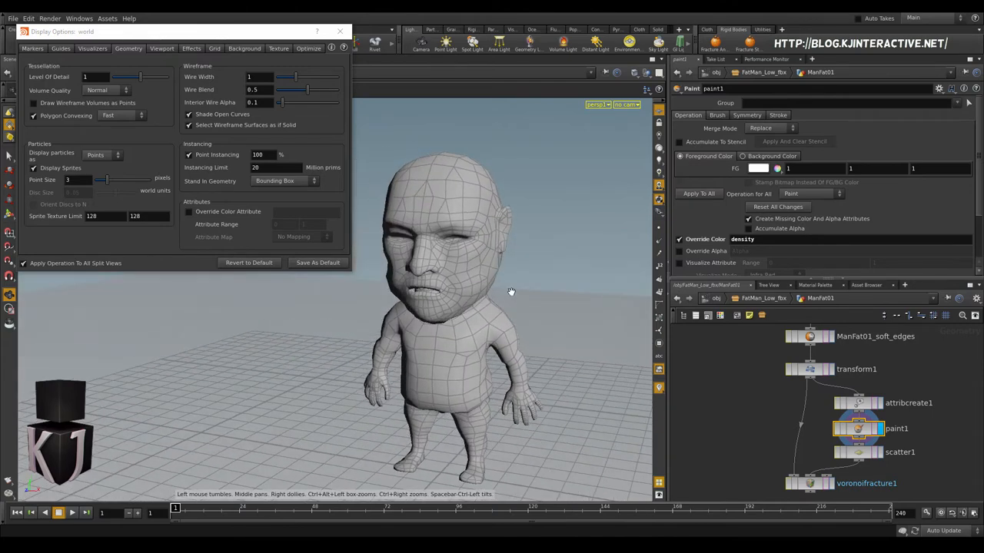
{"action": "left_click", "coordinate": [188, 211]}
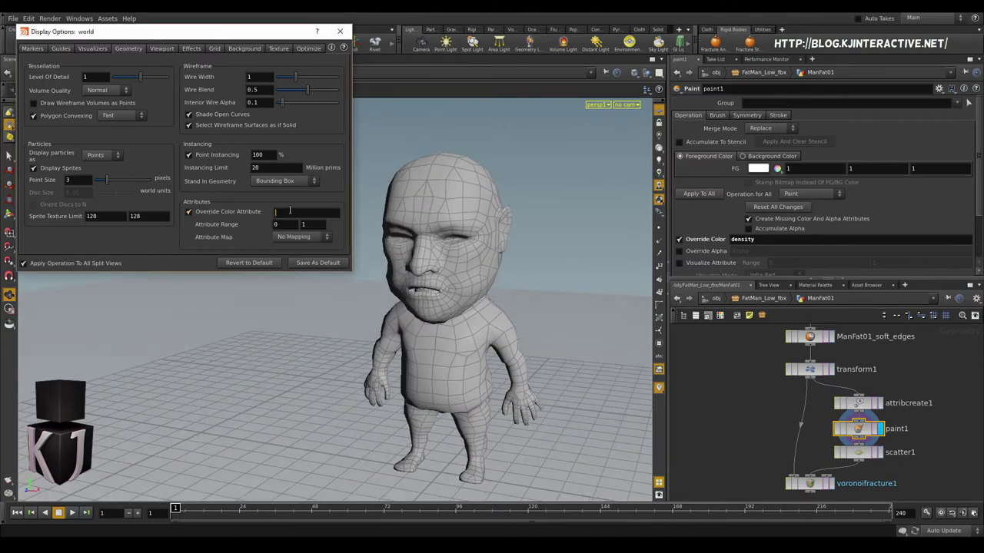
{"action": "type", "text": "density"}
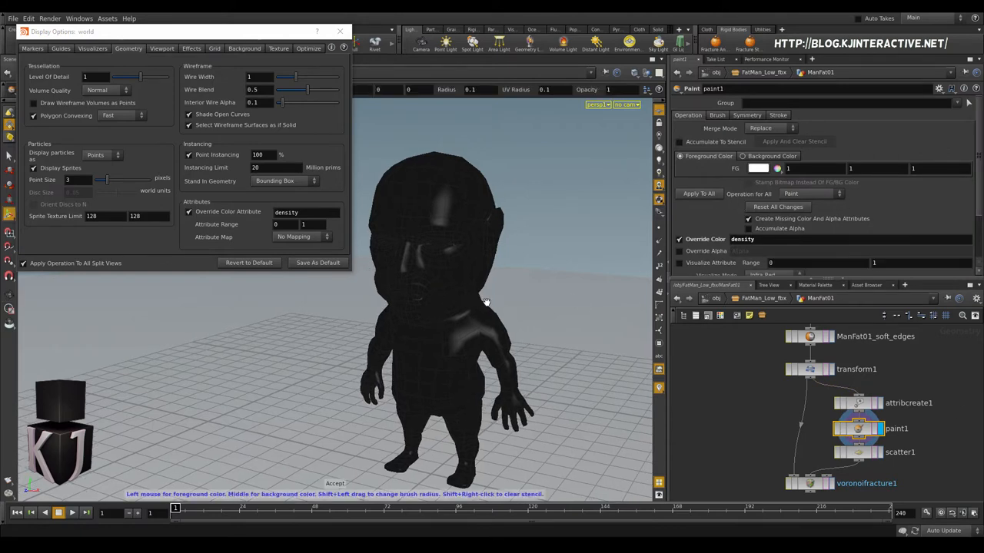
{"action": "mouse_move", "coordinate": [430, 248]}
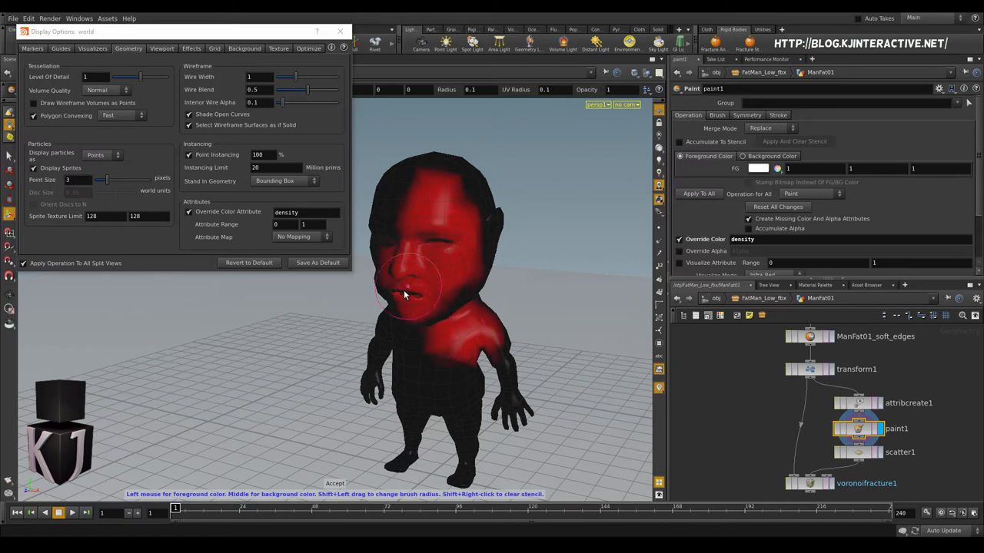
Step: Paint density over FatMan's face and shoulder, then switch the brush operation to Smooth
{"action": "left_click", "coordinate": [407, 292]}
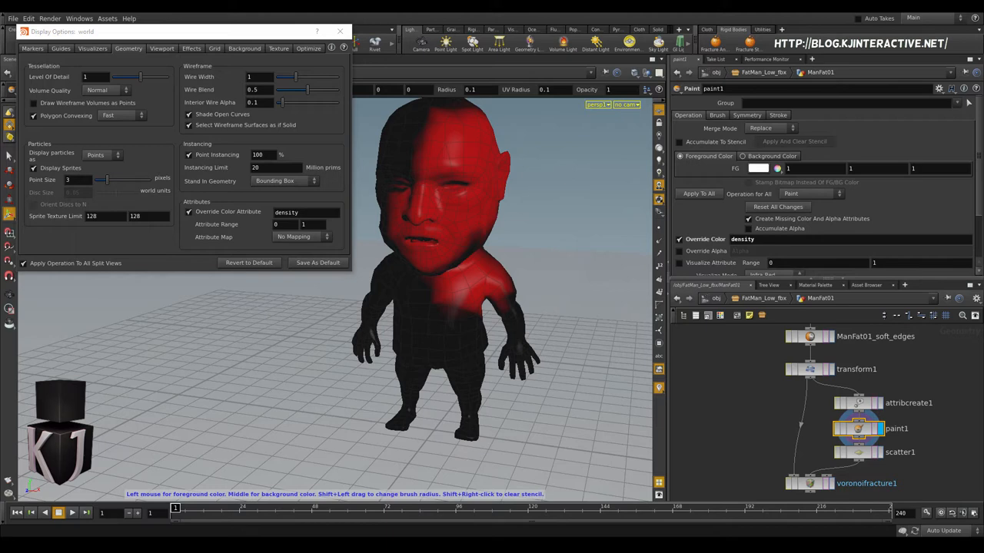
{"action": "left_click", "coordinate": [811, 194]}
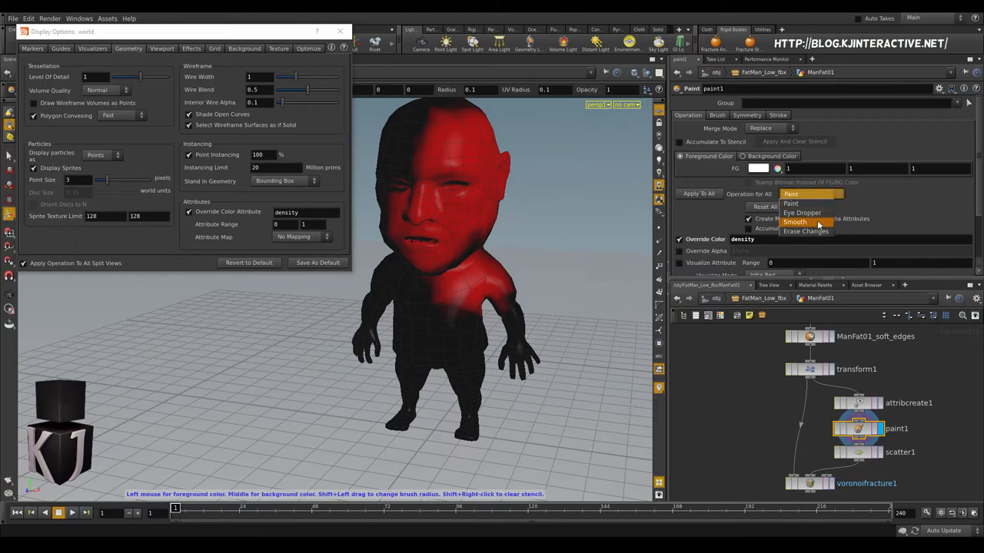
{"action": "left_click", "coordinate": [794, 222]}
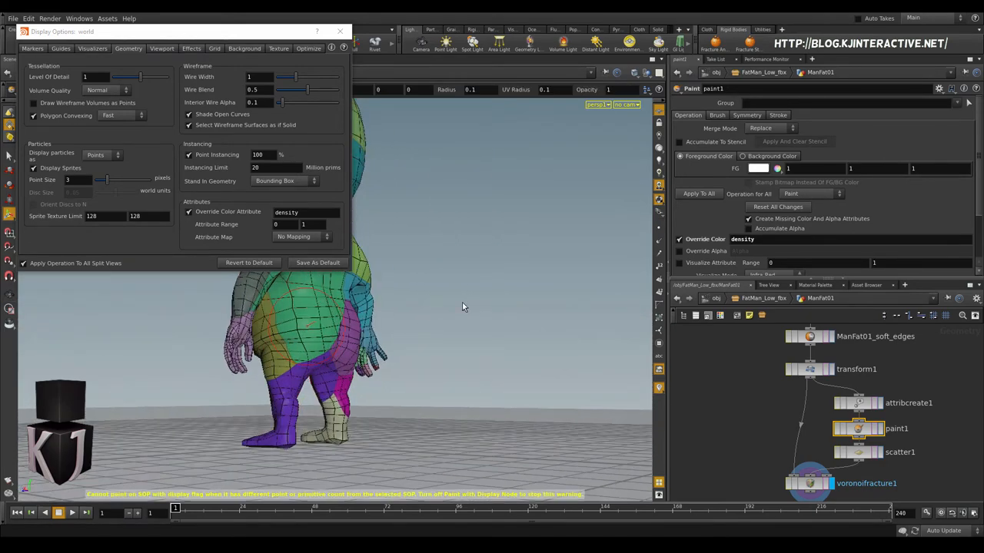
Step: Orbit around the fractured figure to inspect the small pieces around the head
{"action": "left_click_drag", "start_coordinate": [461, 307], "coordinate": [334, 330]}
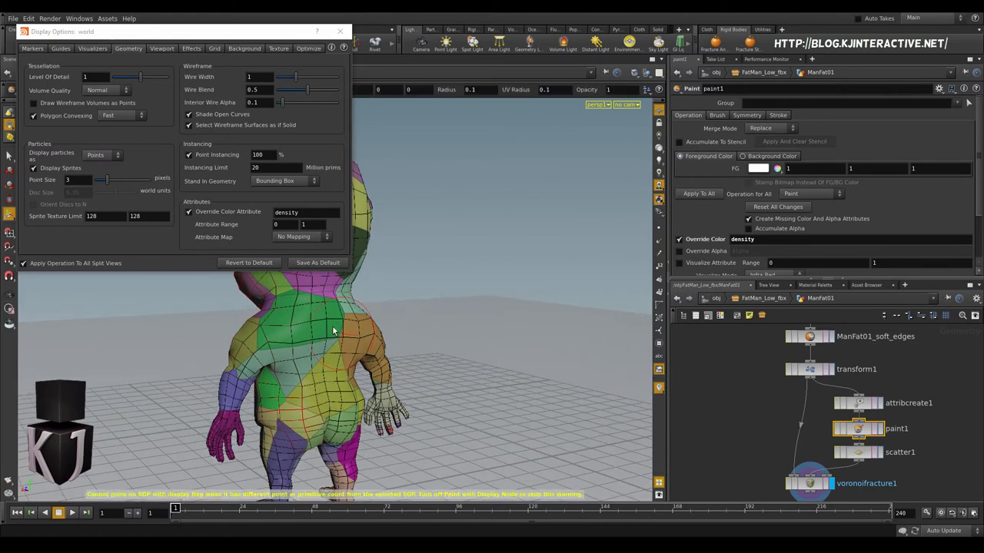
{"action": "left_click_drag", "start_coordinate": [330, 330], "coordinate": [429, 289]}
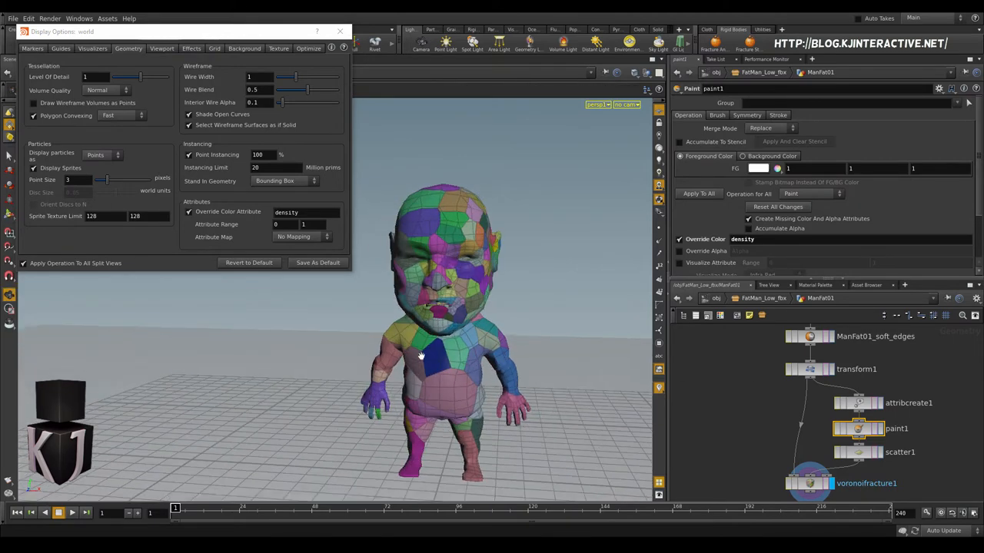
{"action": "left_click", "coordinate": [189, 212]}
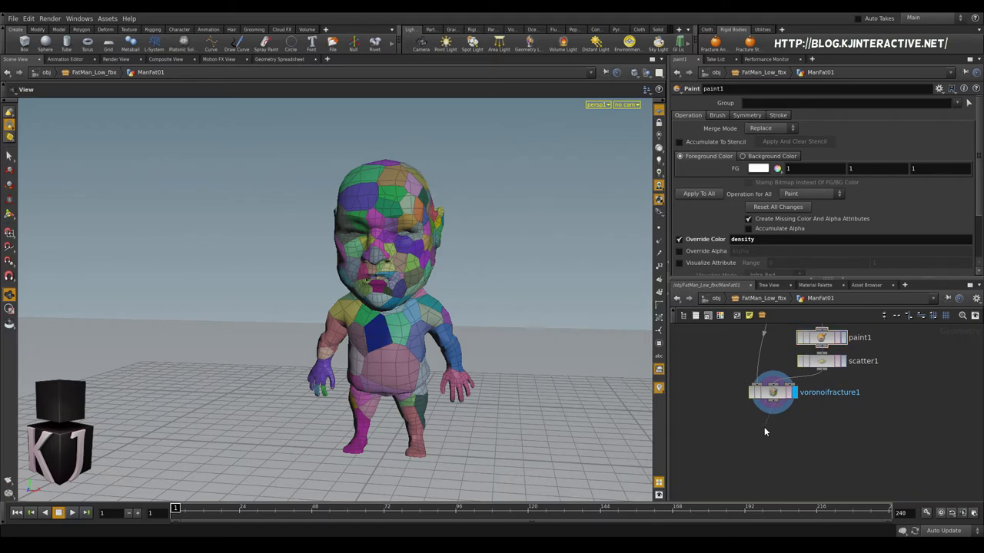
{"action": "mouse_move", "coordinate": [774, 433]}
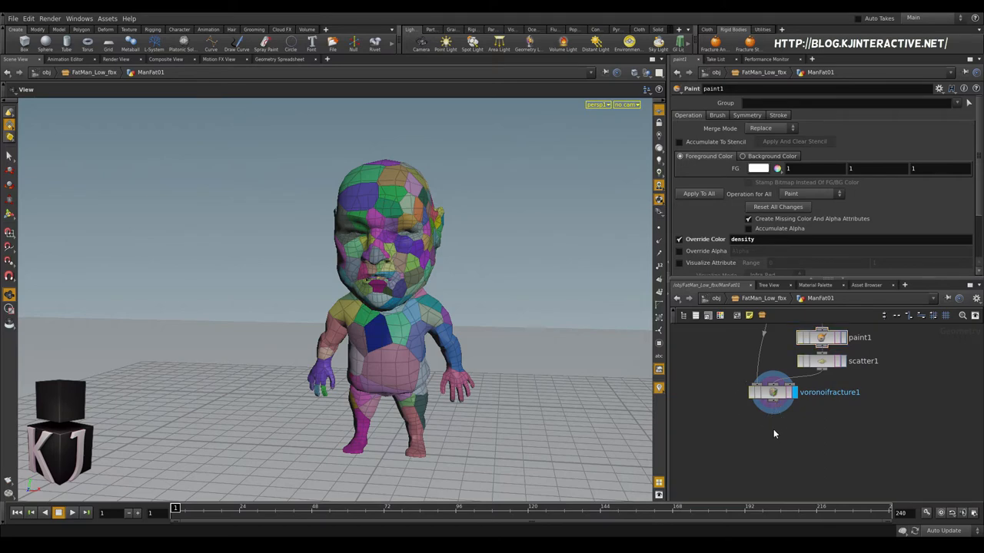
Step: Add an Attribute Create node named unity_material with type String
{"action": "key", "text": "Tab"}
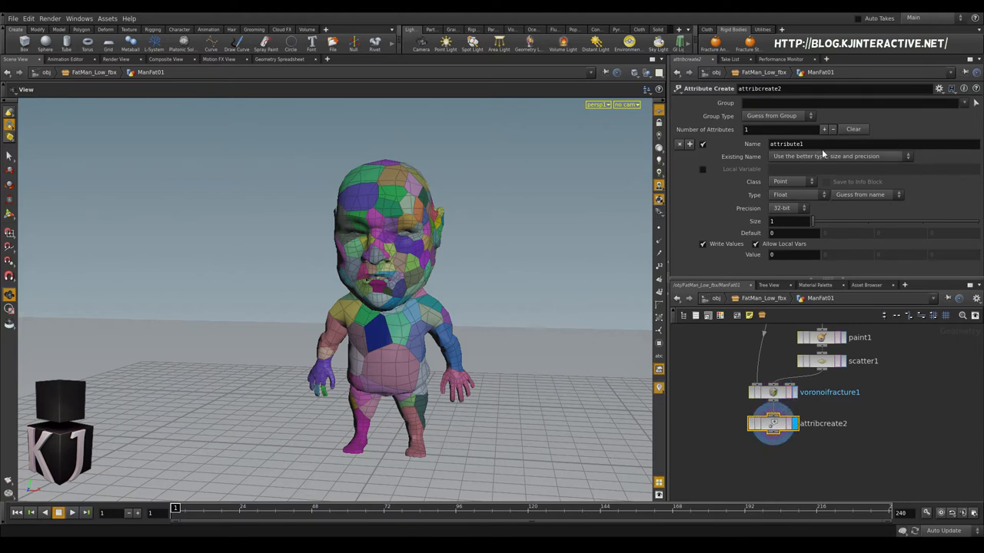
{"action": "triple_click", "coordinate": [786, 144]}
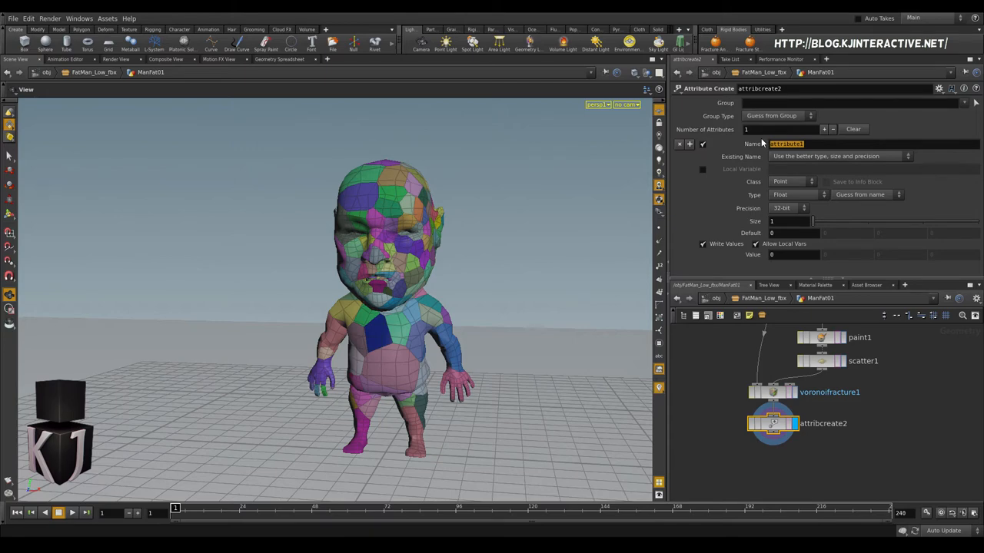
{"action": "type", "text": "unity_materi"}
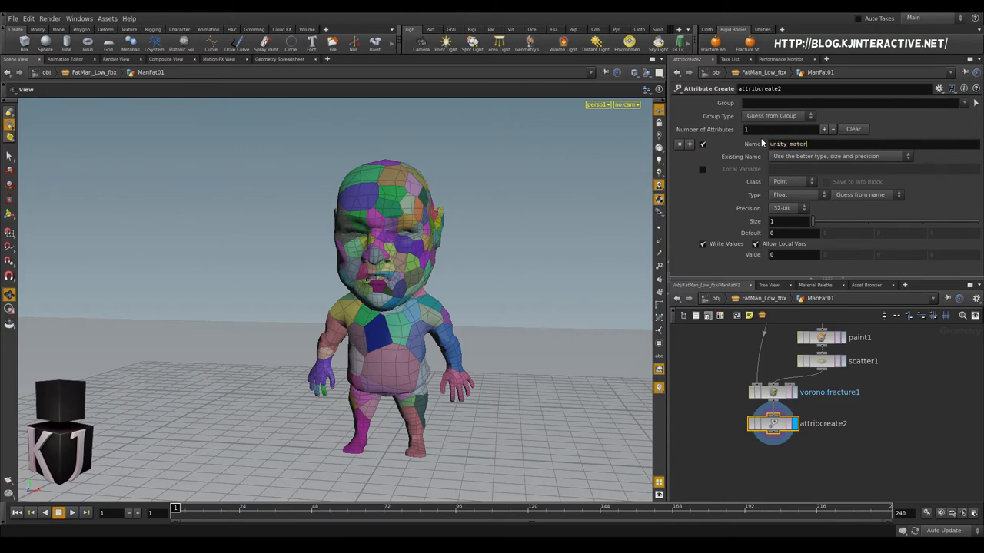
{"action": "type", "text": "al"}
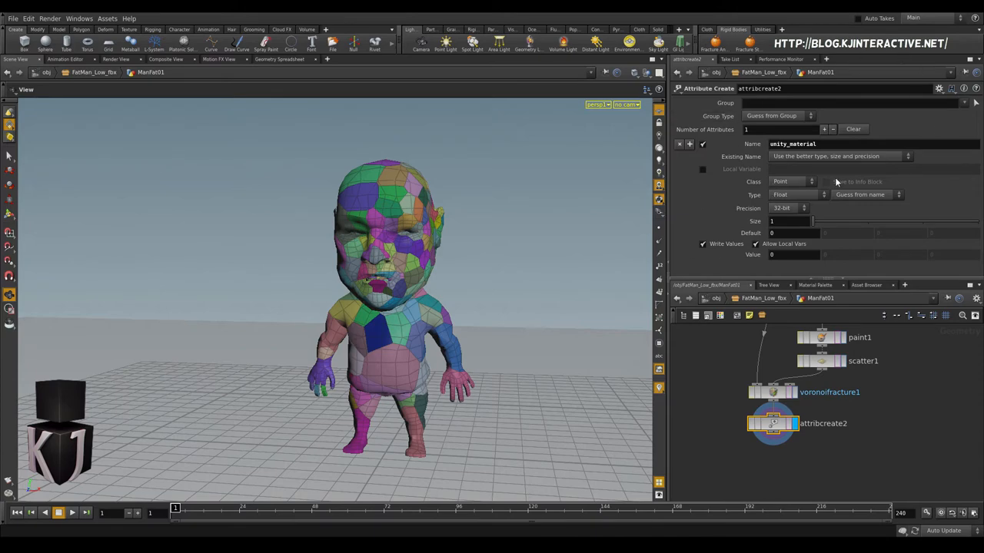
{"action": "left_click", "coordinate": [792, 195]}
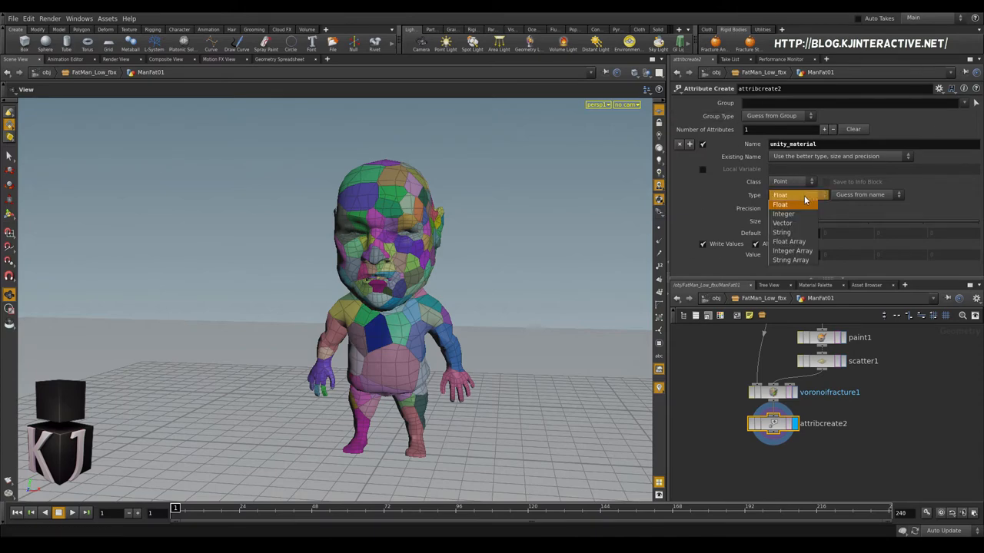
{"action": "left_click", "coordinate": [780, 232]}
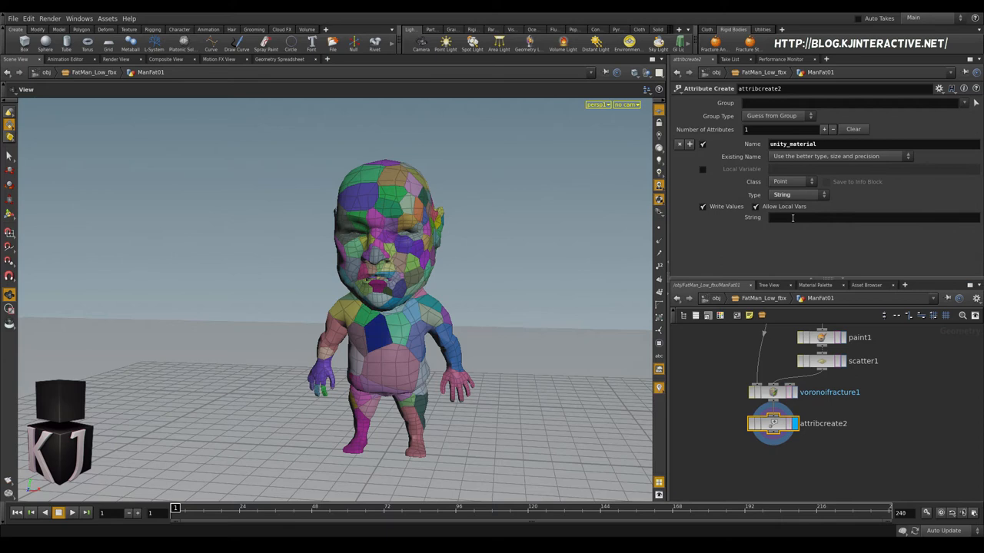
Step: Enter Materials/M_EcoTalesLechStatue as the attribute's string value
{"action": "type", "text": "M"}
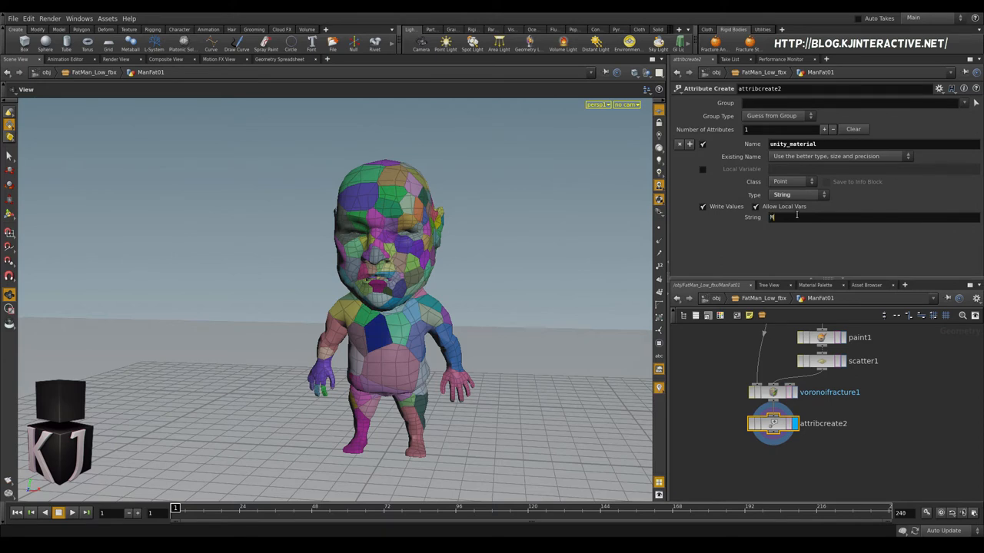
{"action": "type", "text": "aterial"}
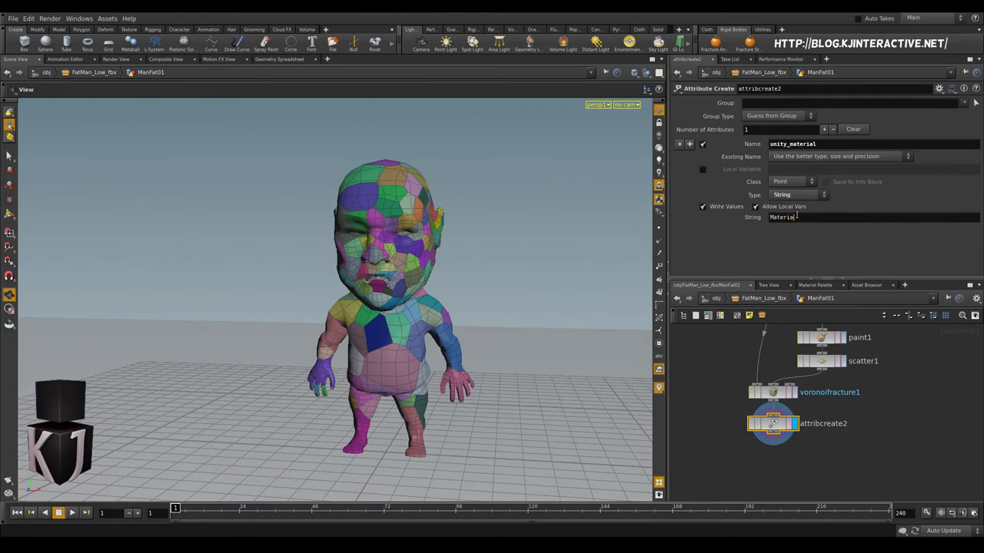
{"action": "type", "text": "s"}
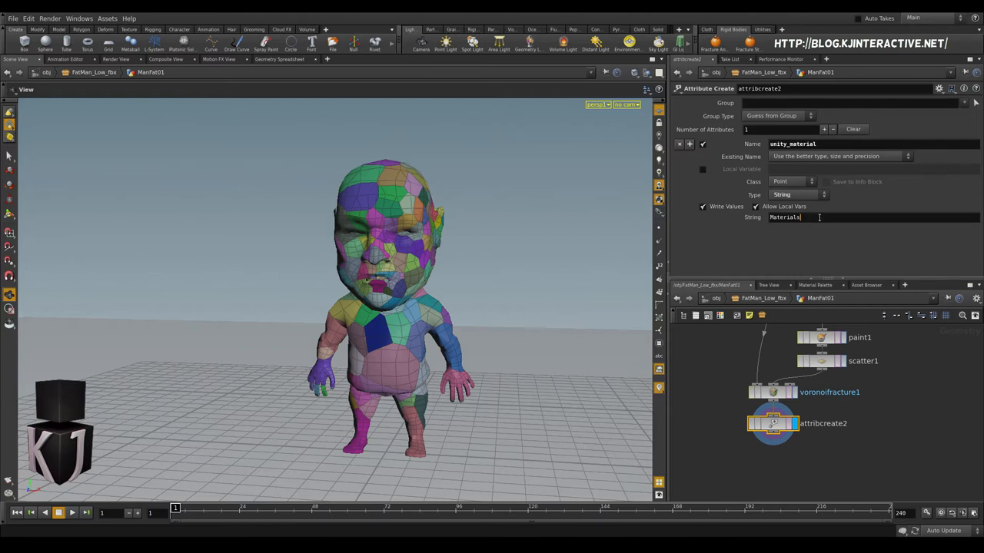
{"action": "type", "text": "/"}
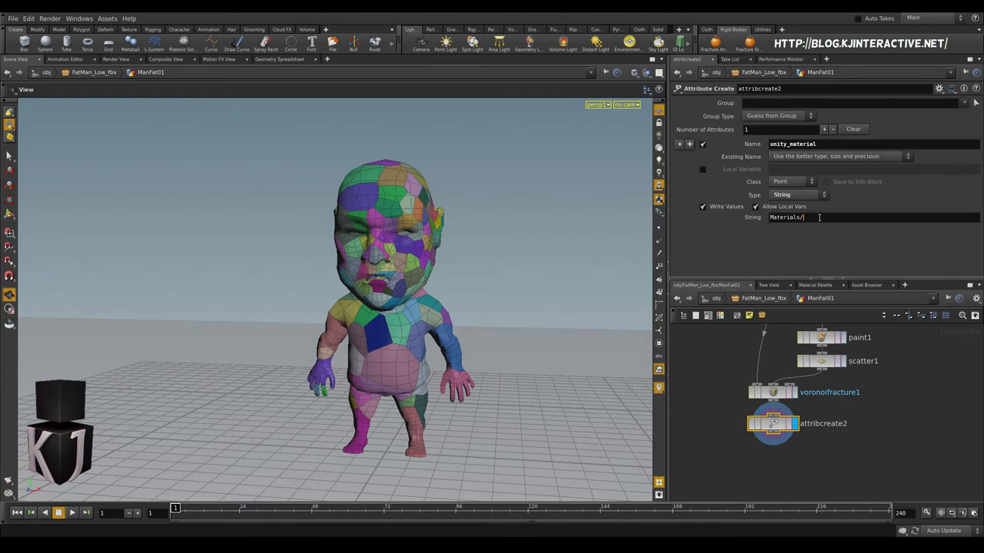
{"action": "type", "text": "M_Ecoales"}
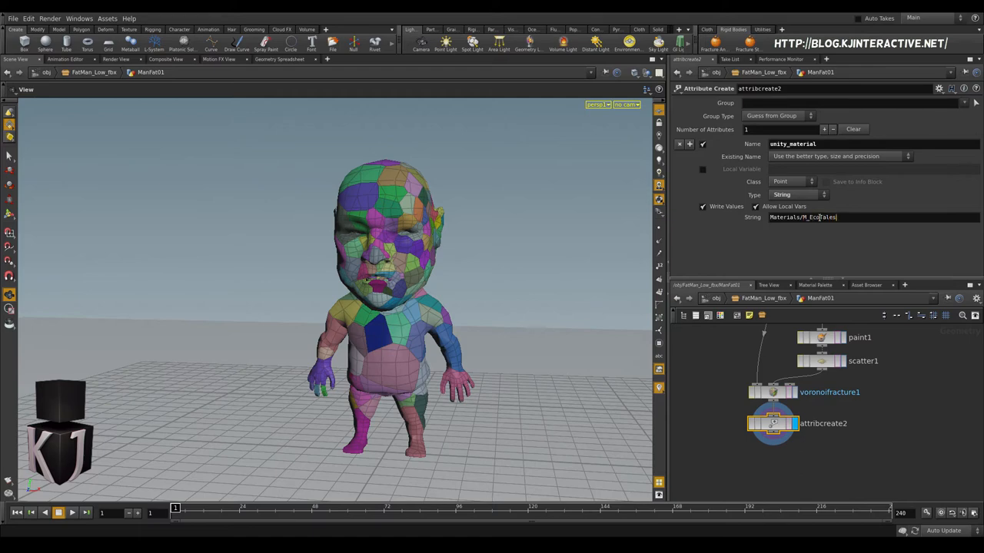
{"action": "type", "text": "LechSta"}
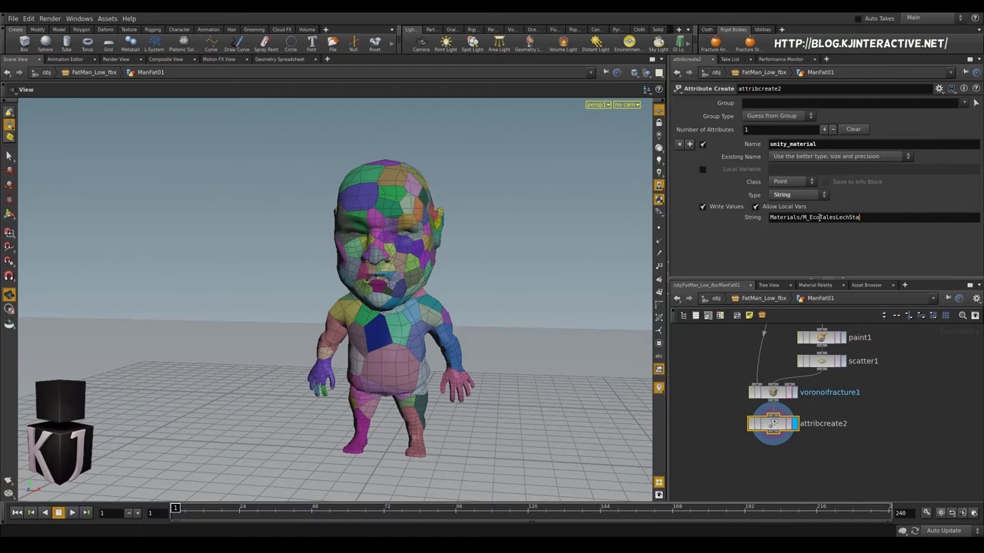
{"action": "type", "text": "tue"}
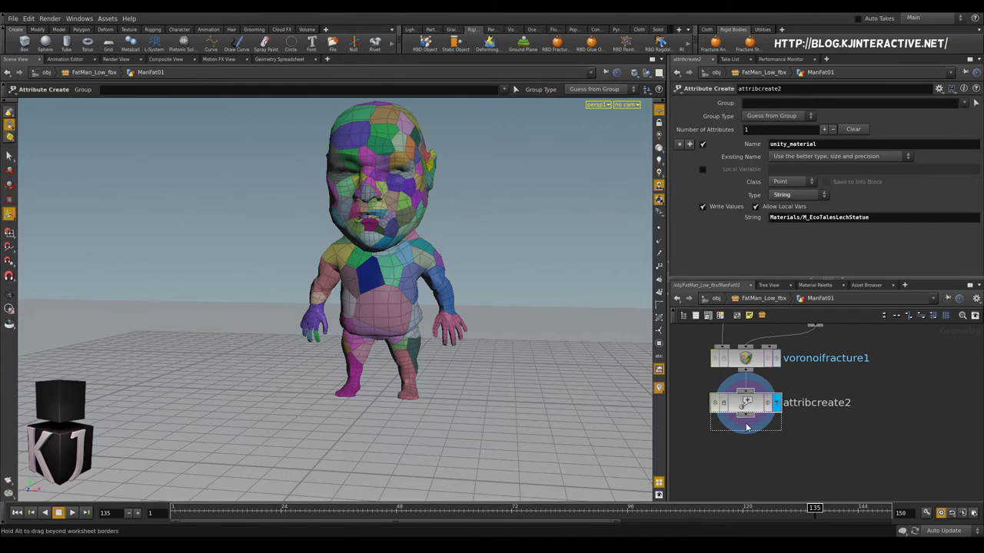
Step: Move attribcreate2 down and insert a UV Unwrap node after voronoifracture1
{"action": "left_click_drag", "start_coordinate": [745, 402], "coordinate": [745, 482]}
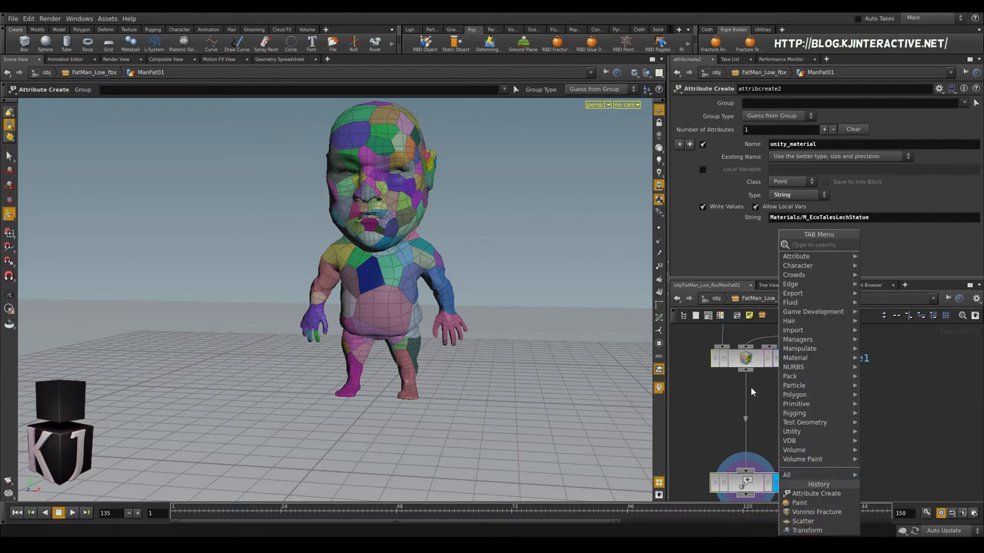
{"action": "left_click", "coordinate": [815, 512]}
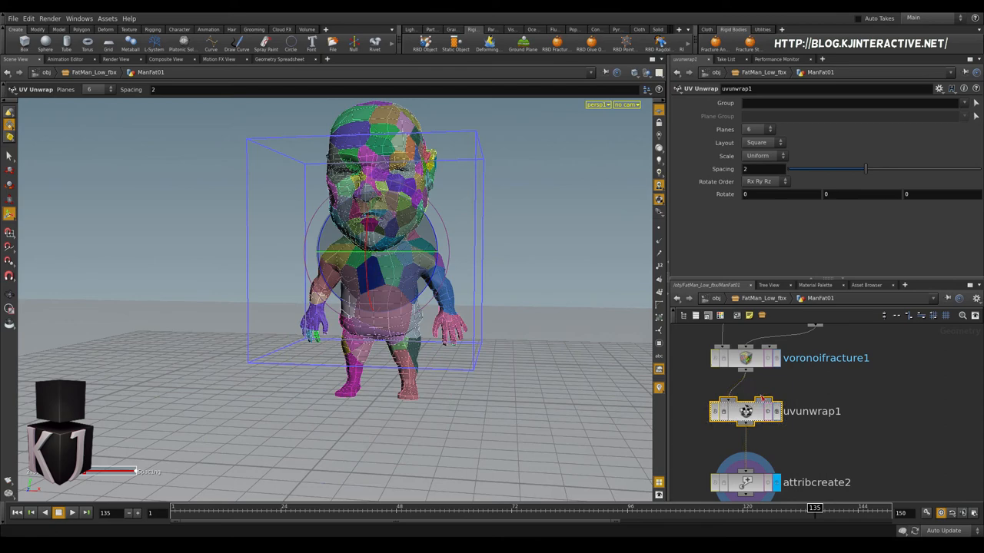
{"action": "left_click", "coordinate": [746, 359]}
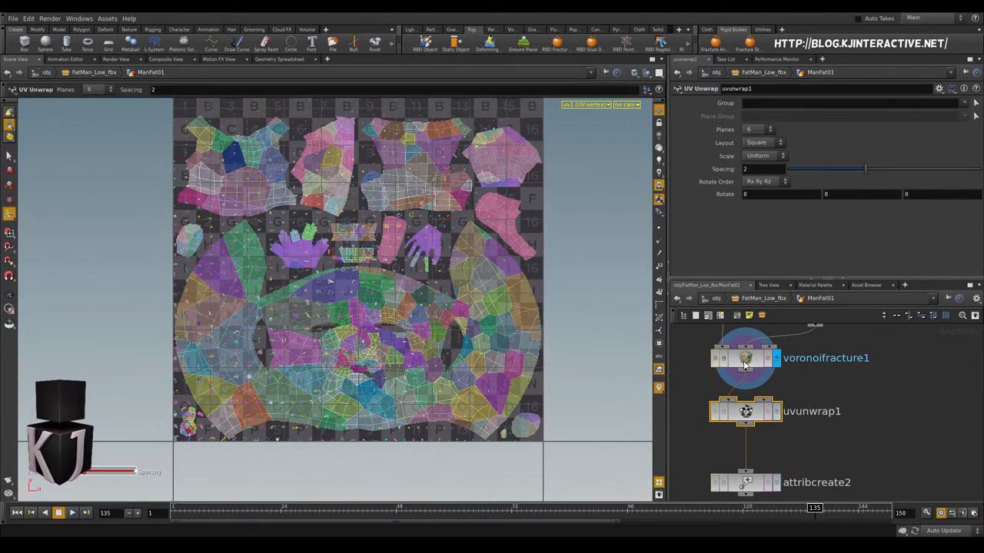
Step: Show voronoifracture1's Groups settings and select the interior group name 'inside'
{"action": "left_click", "coordinate": [746, 358]}
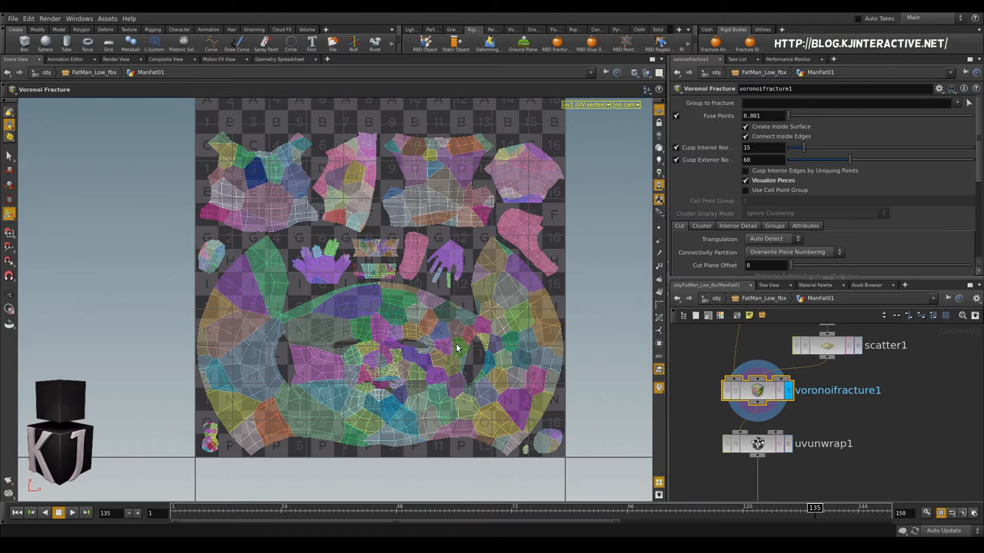
{"action": "left_click", "coordinate": [745, 237]}
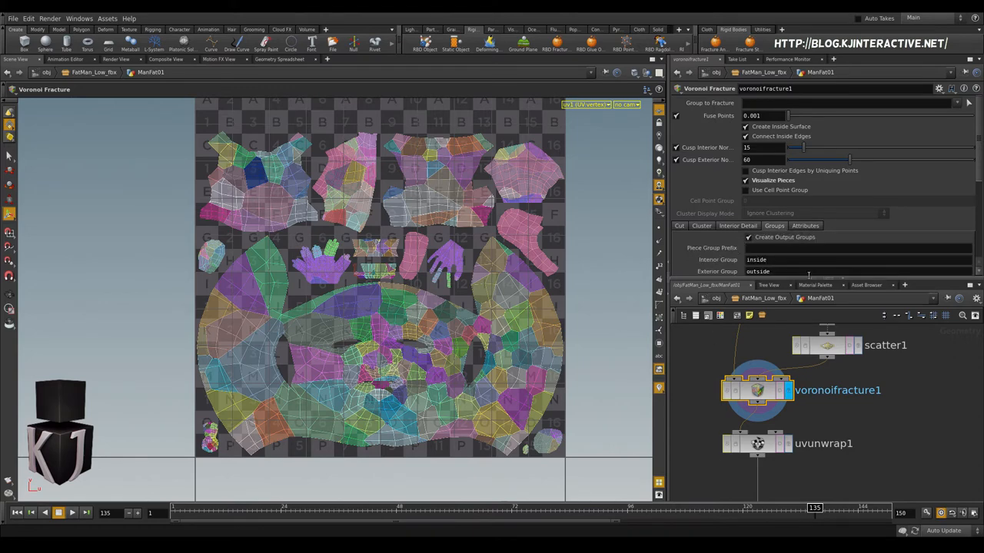
{"action": "double_click", "coordinate": [757, 271]}
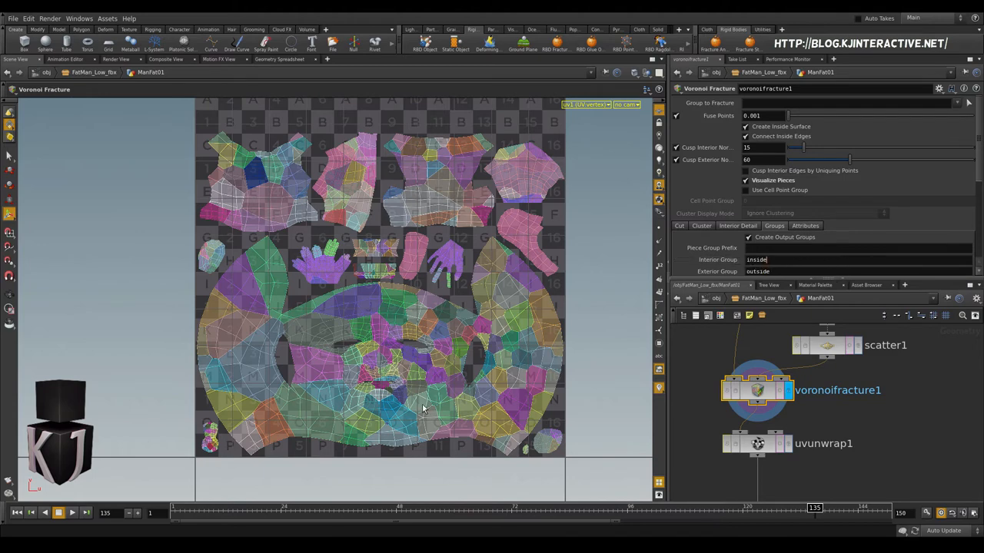
{"action": "mouse_move", "coordinate": [366, 246]}
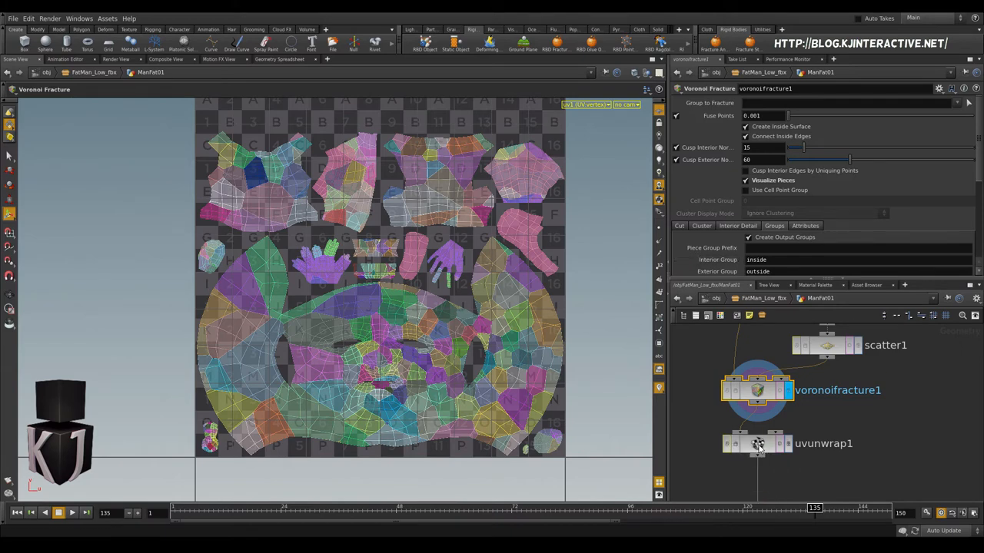
Step: Set uvunwrap1's Group field to 'inside'
{"action": "left_click", "coordinate": [757, 443]}
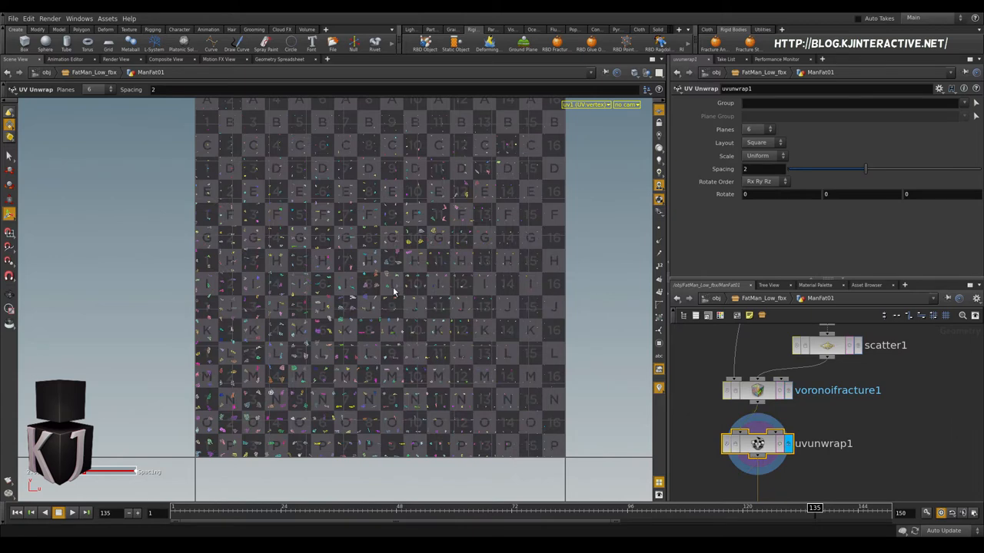
{"action": "left_click", "coordinate": [790, 103]}
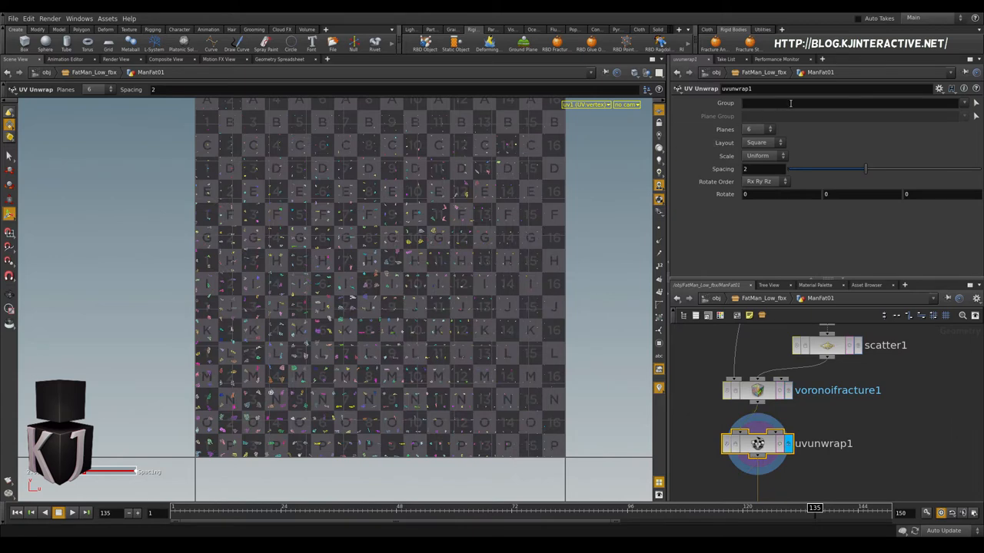
{"action": "type", "text": "inside"}
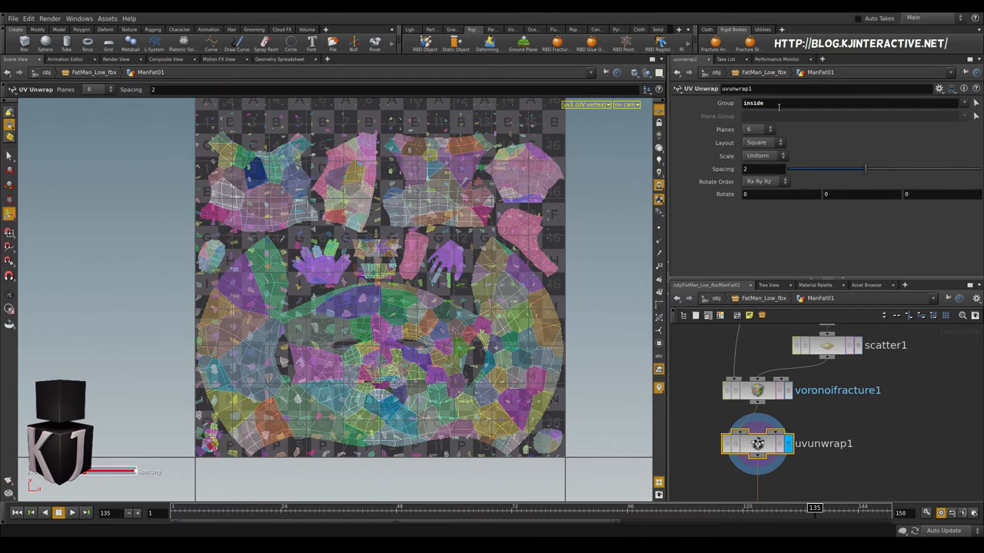
{"action": "mouse_move", "coordinate": [339, 162]}
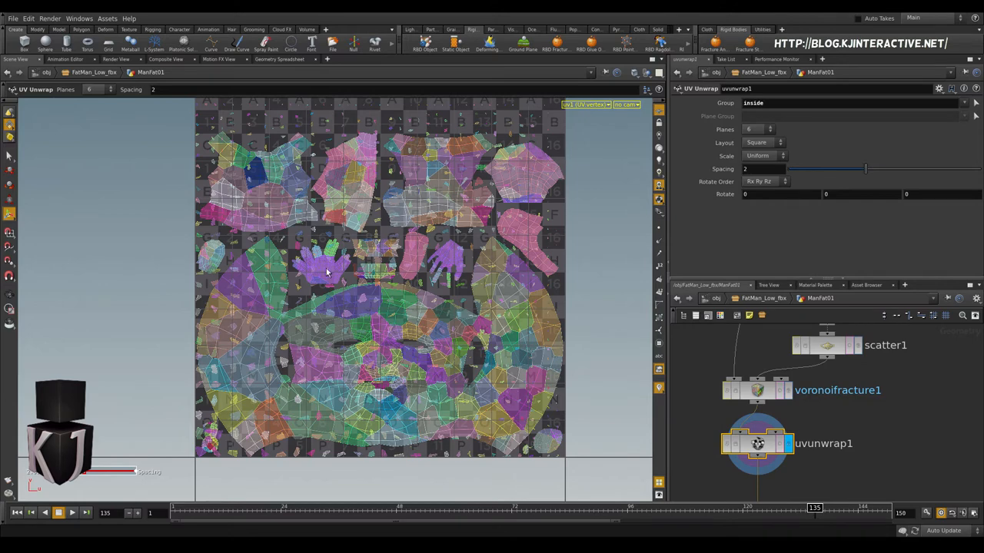
{"action": "mouse_move", "coordinate": [259, 290]}
{"action": "type", "text": "0.04"}
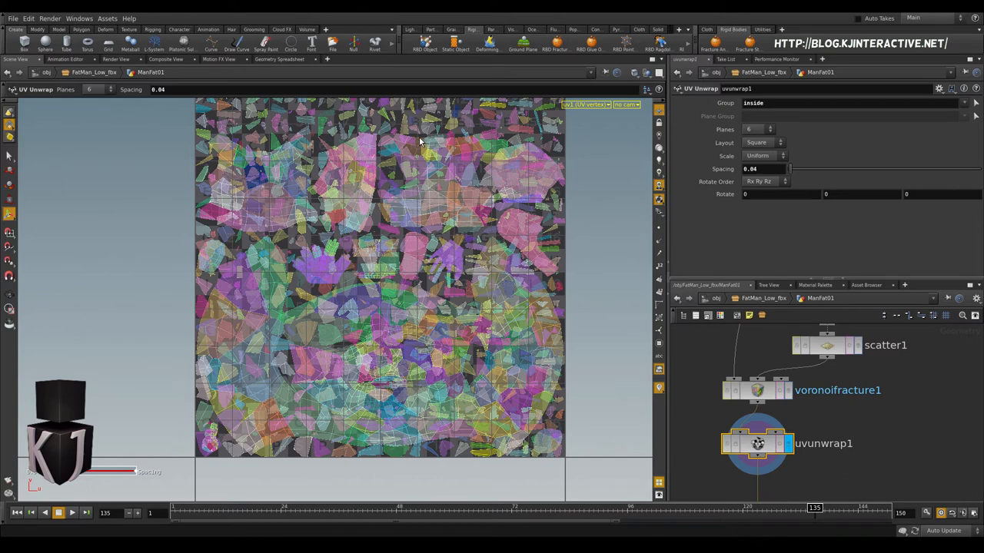
{"action": "mouse_move", "coordinate": [586, 227]}
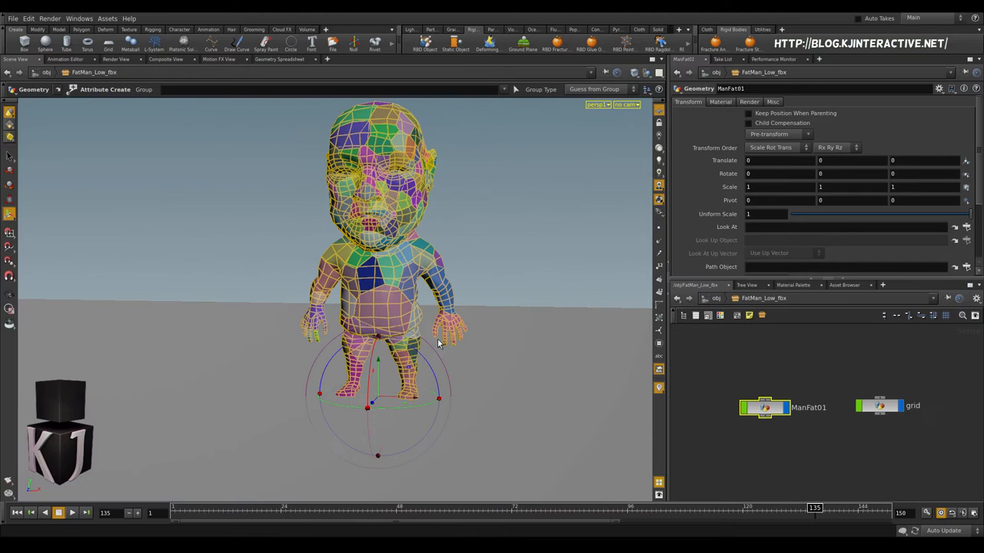
{"action": "mouse_move", "coordinate": [607, 211]}
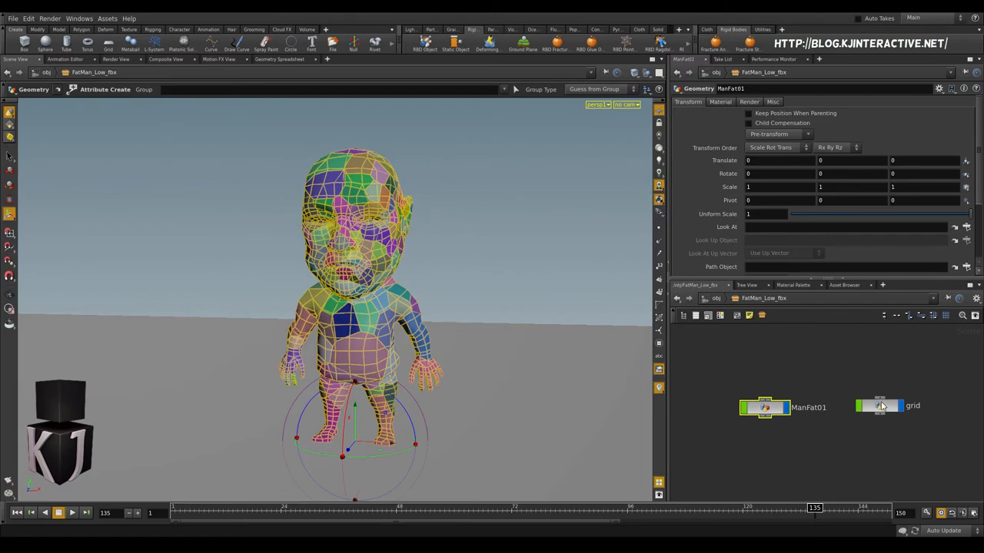
Step: Bring the grid object into view and return to the Rigid Bodies shelf
{"action": "left_click", "coordinate": [878, 406]}
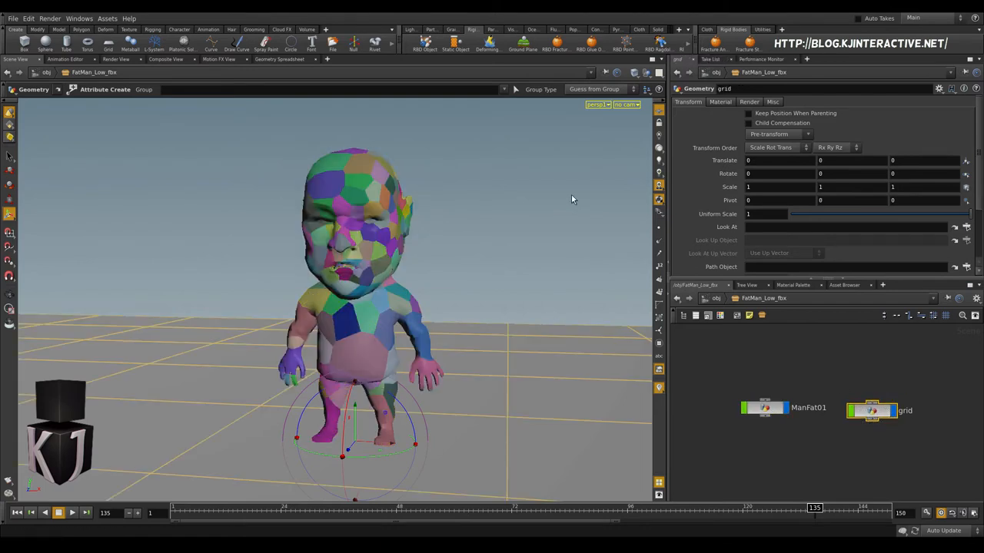
{"action": "left_click", "coordinate": [409, 29]}
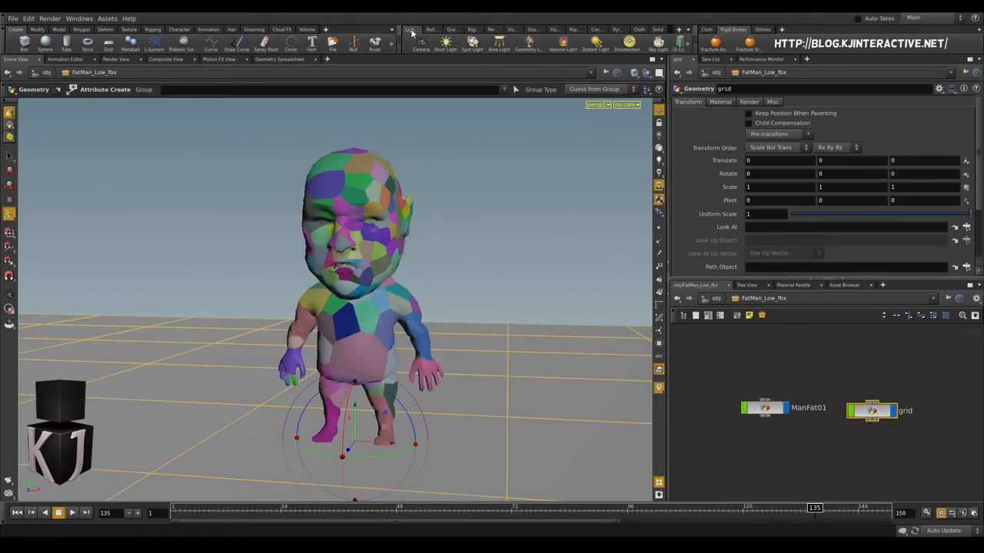
{"action": "left_click", "coordinate": [471, 29]}
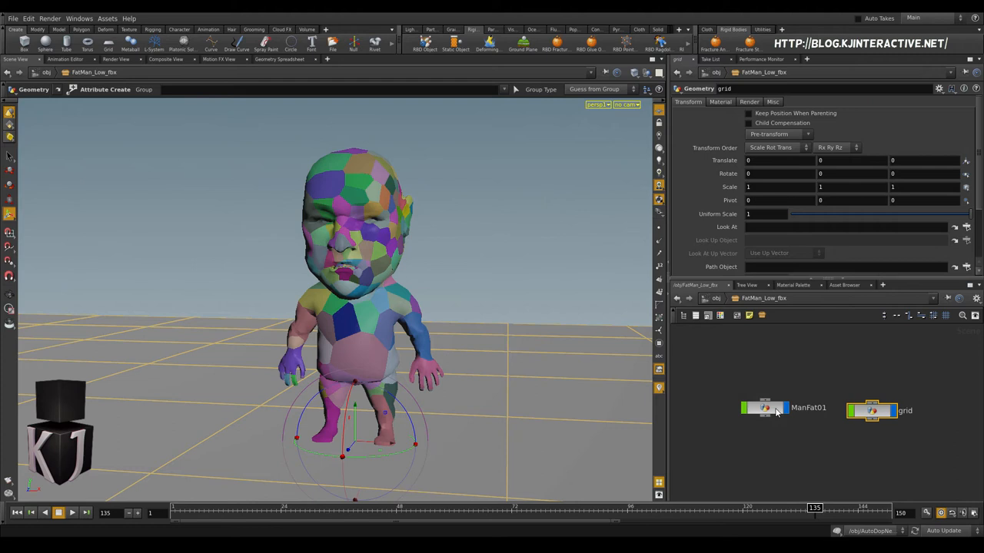
Step: Apply RBD Glue Object to ManFat01 as an RBD Packed Object
{"action": "left_click", "coordinate": [764, 408]}
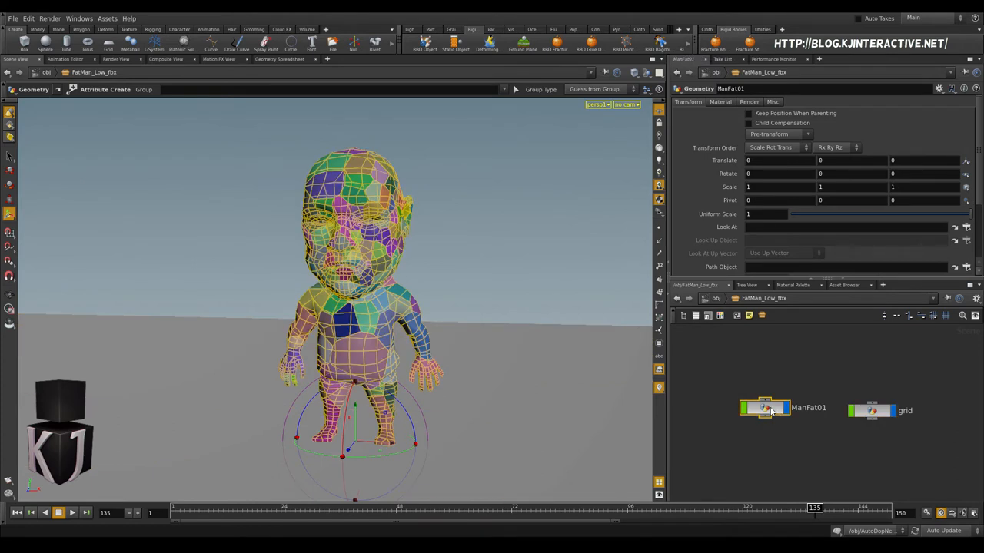
{"action": "mouse_move", "coordinate": [561, 50]}
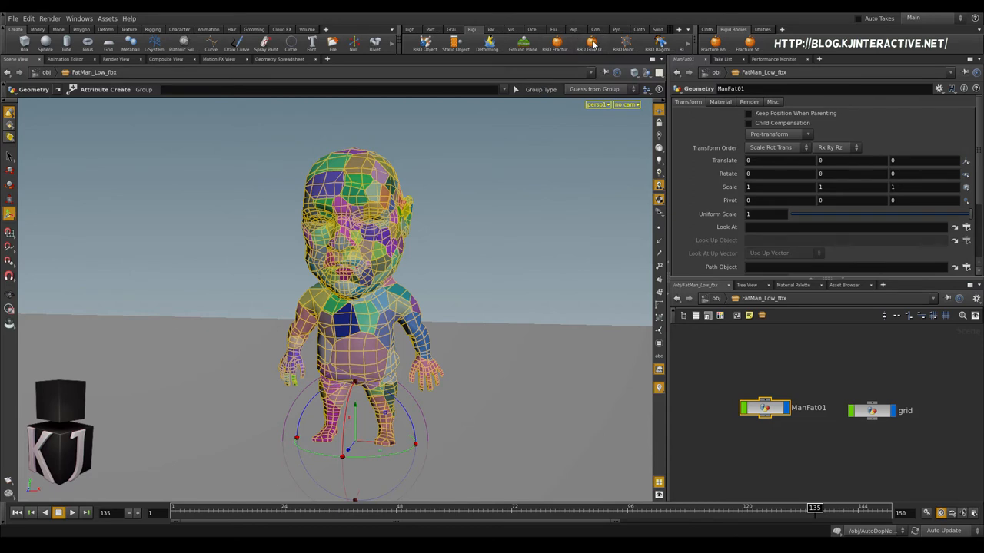
{"action": "left_click", "coordinate": [592, 43]}
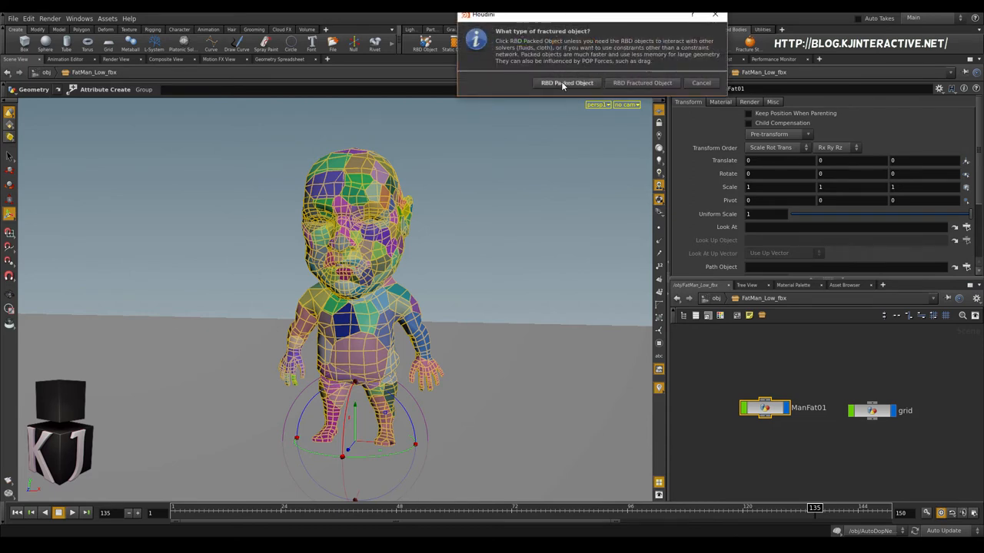
{"action": "left_click", "coordinate": [567, 83]}
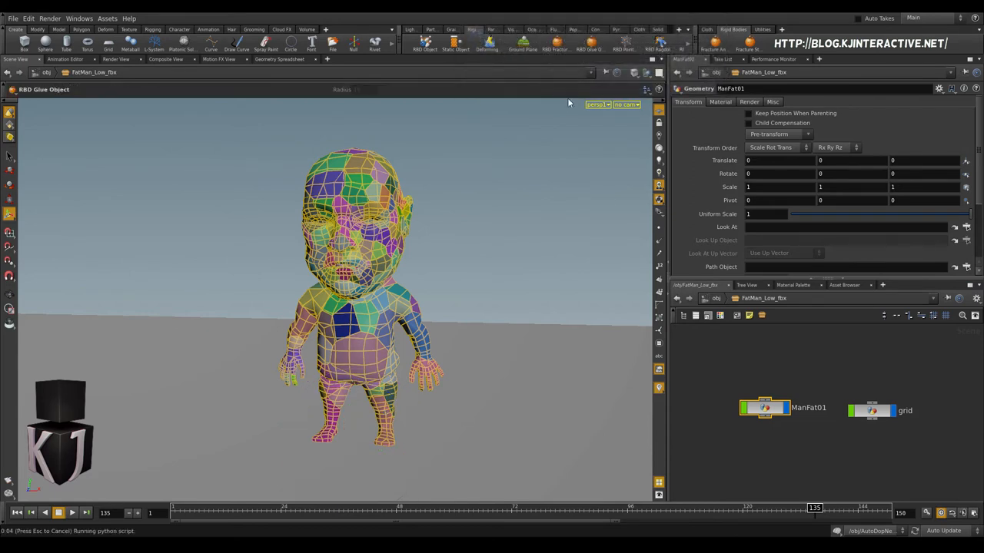
{"action": "mouse_move", "coordinate": [754, 372]}
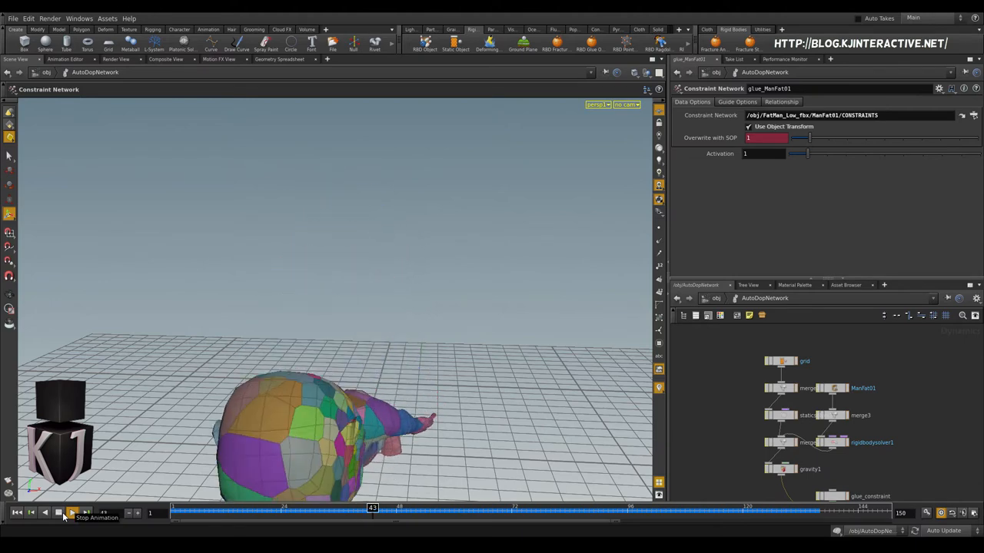
Step: Stop the playback of the glued collapse simulation
{"action": "left_click", "coordinate": [72, 513]}
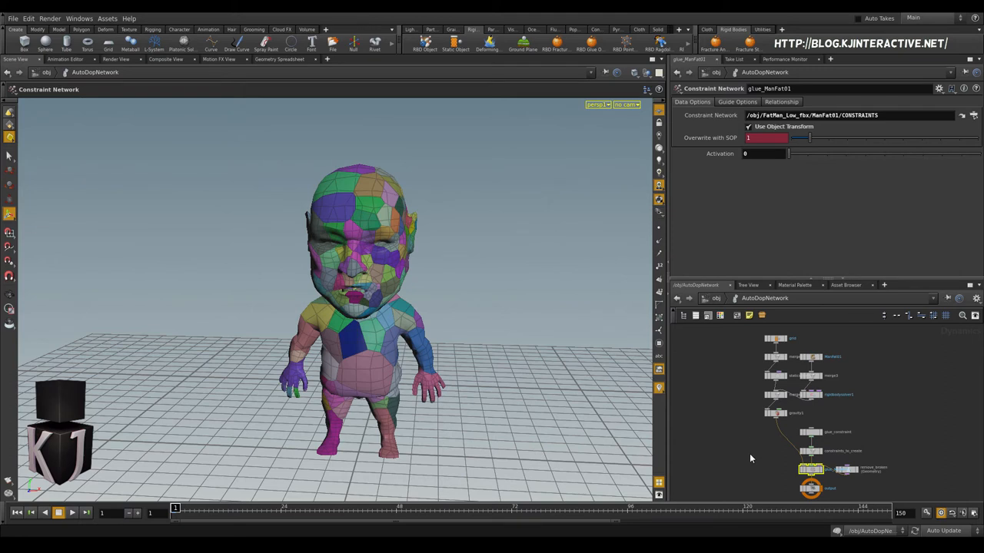
{"action": "mouse_move", "coordinate": [411, 244]}
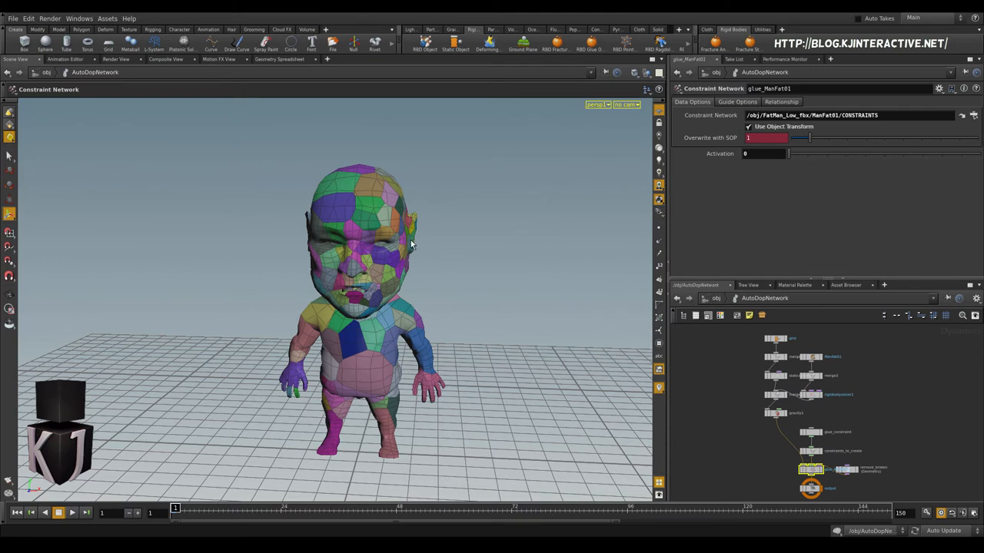
{"action": "mouse_move", "coordinate": [827, 163]}
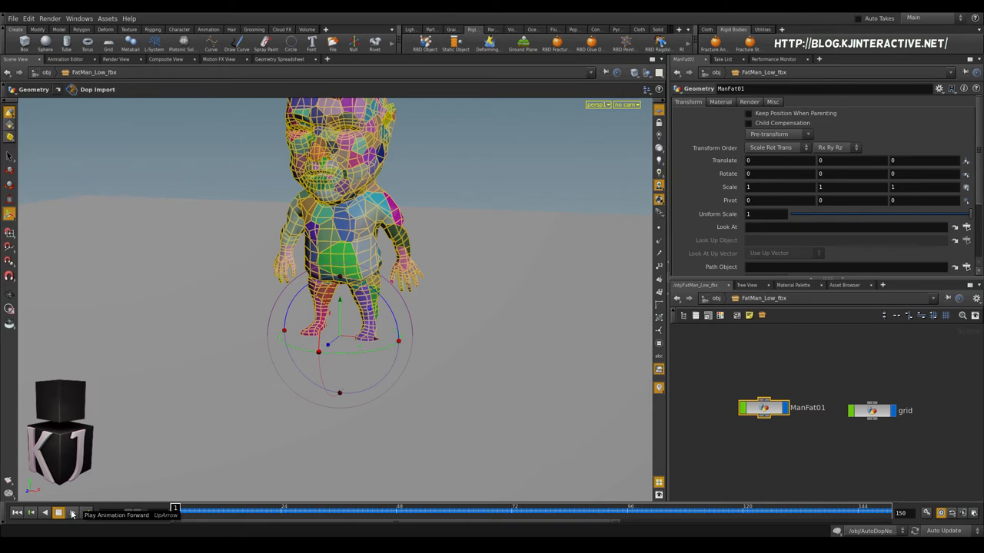
Step: Replay the simulation and orbit the view around the intact figure
{"action": "left_click", "coordinate": [71, 513]}
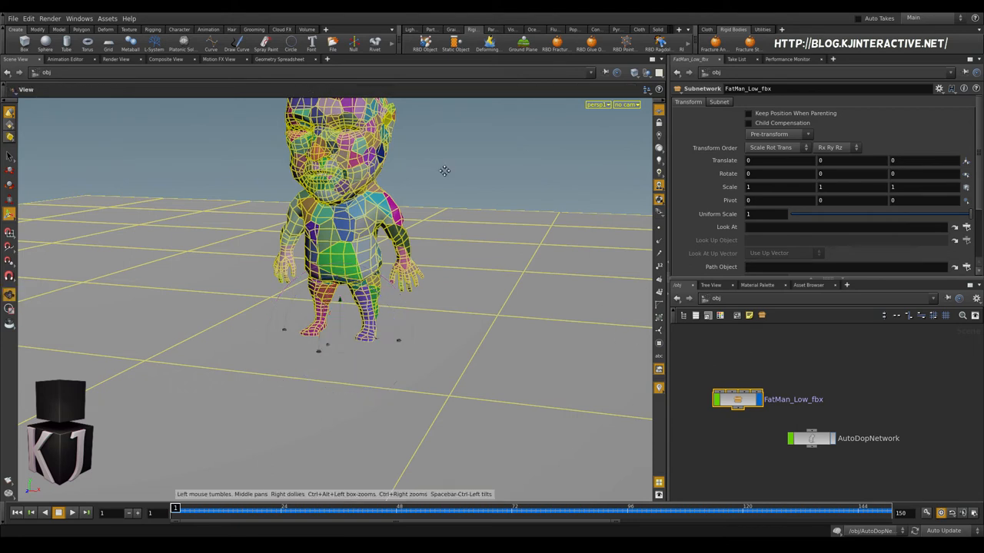
{"action": "left_click_drag", "start_coordinate": [444, 170], "coordinate": [442, 254]}
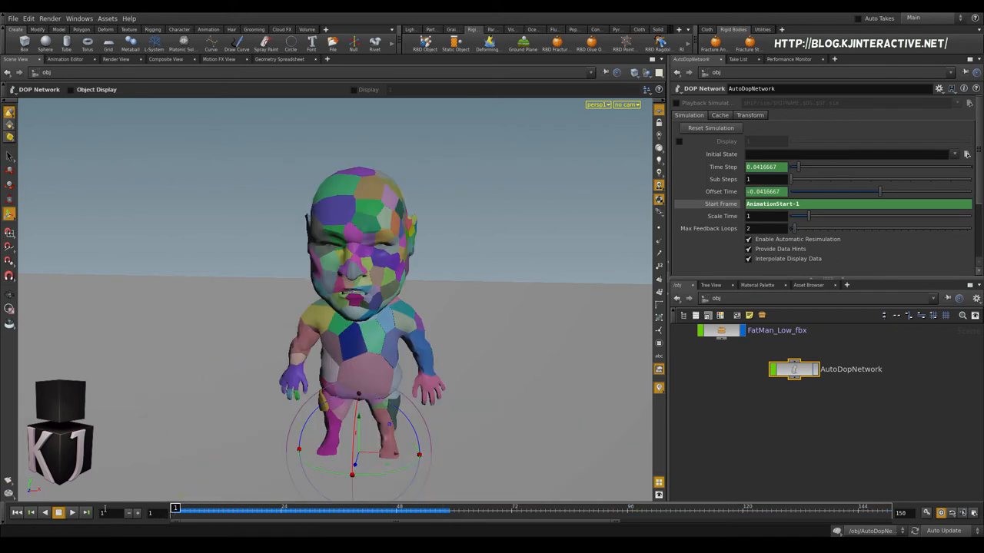
{"action": "mouse_move", "coordinate": [355, 383]}
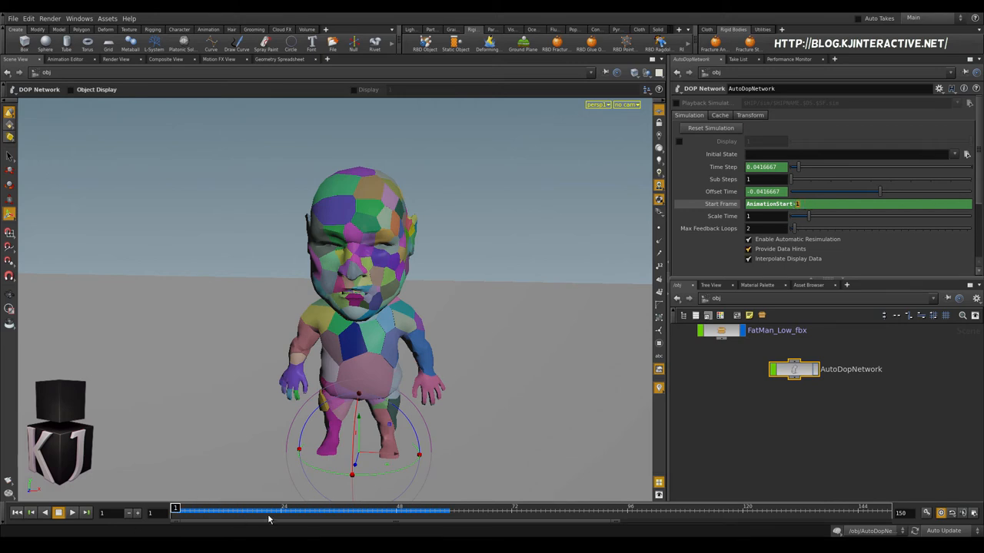
{"action": "mouse_move", "coordinate": [228, 458]}
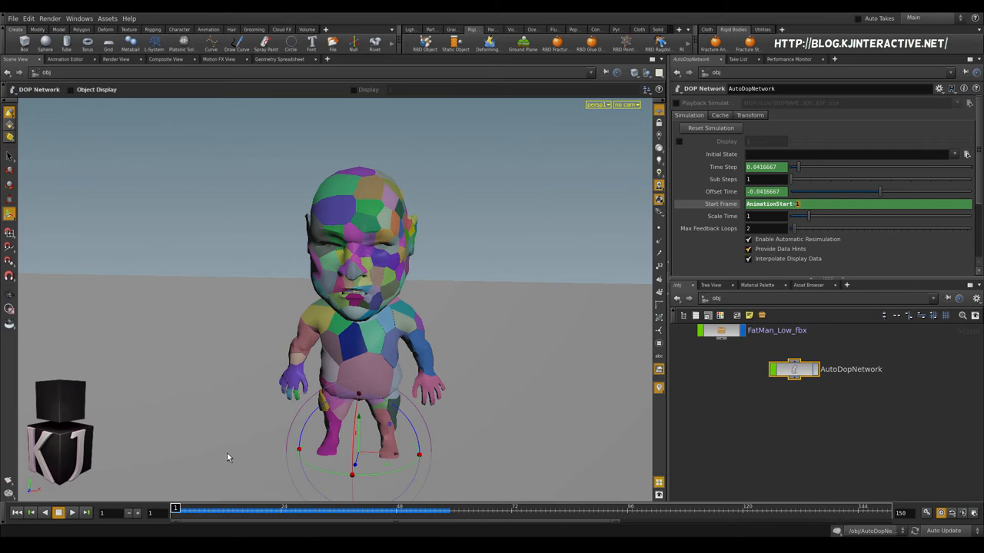
{"action": "mouse_move", "coordinate": [389, 348]}
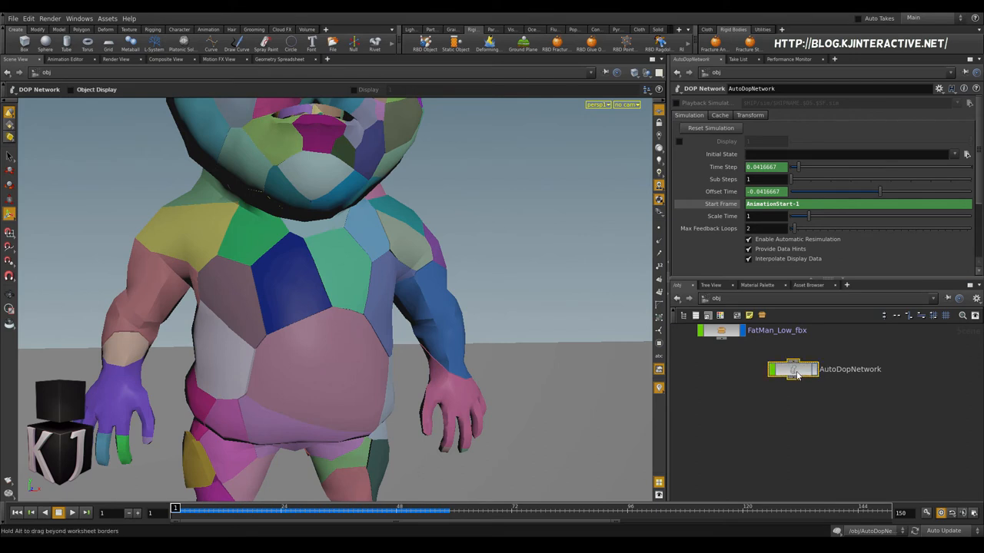
Step: Run the ManFat01 RBD packed simulation to frame 150 and export it as FatManFractured.fbx
{"action": "double_click", "coordinate": [793, 370]}
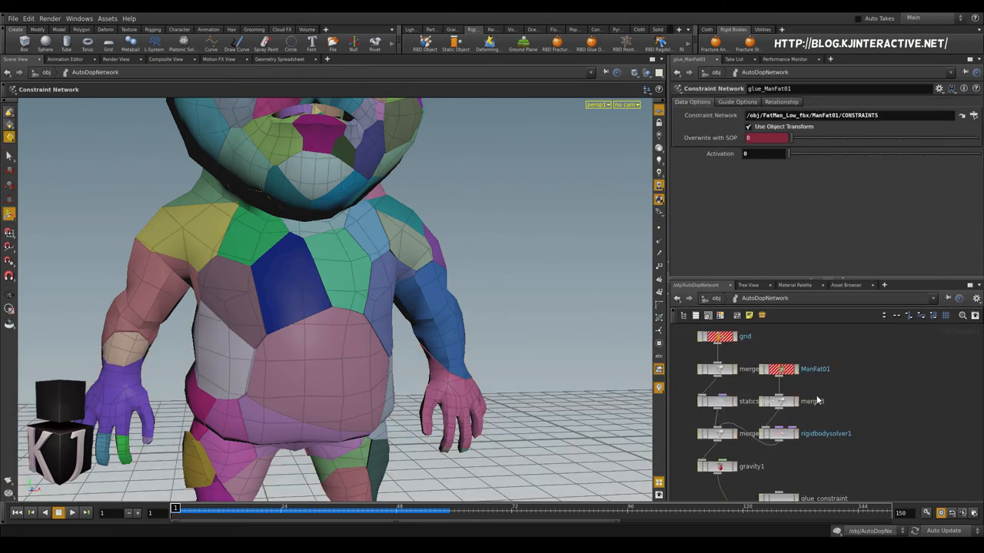
{"action": "left_click", "coordinate": [814, 368]}
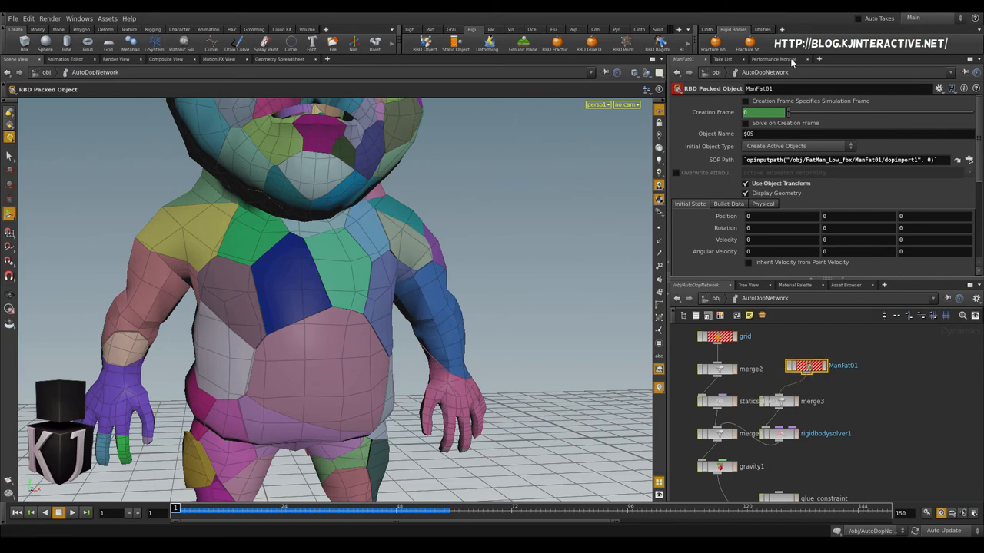
{"action": "mouse_move", "coordinate": [713, 43]}
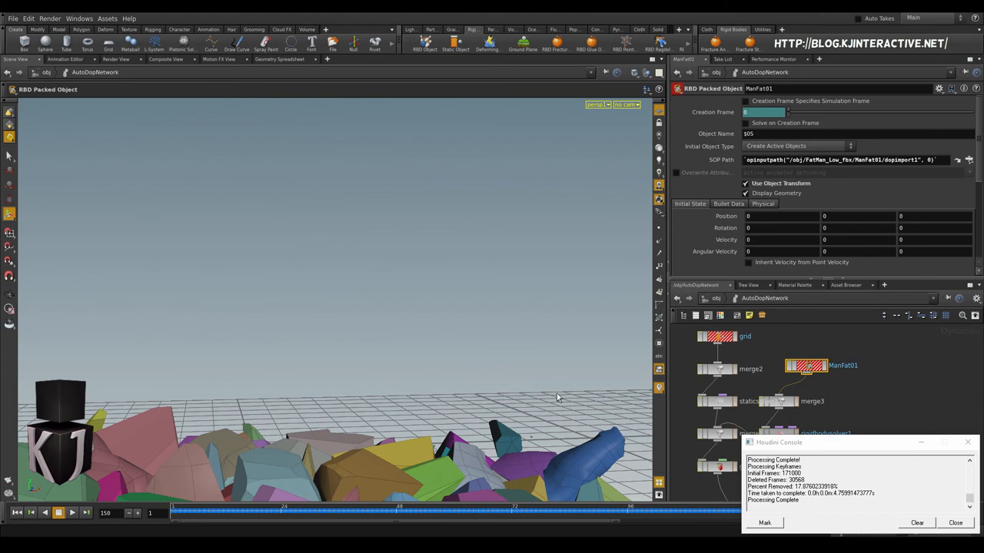
{"action": "left_click", "coordinate": [955, 523]}
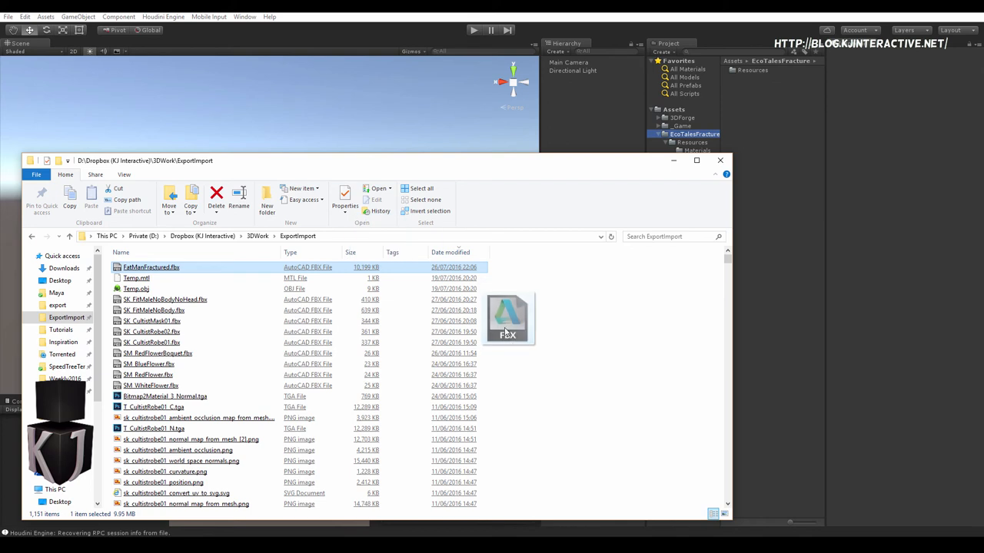
Step: Import FatManFractured.fbx into the project, place it in the scene and scale it to 100
{"action": "left_click_drag", "start_coordinate": [507, 319], "coordinate": [553, 253]}
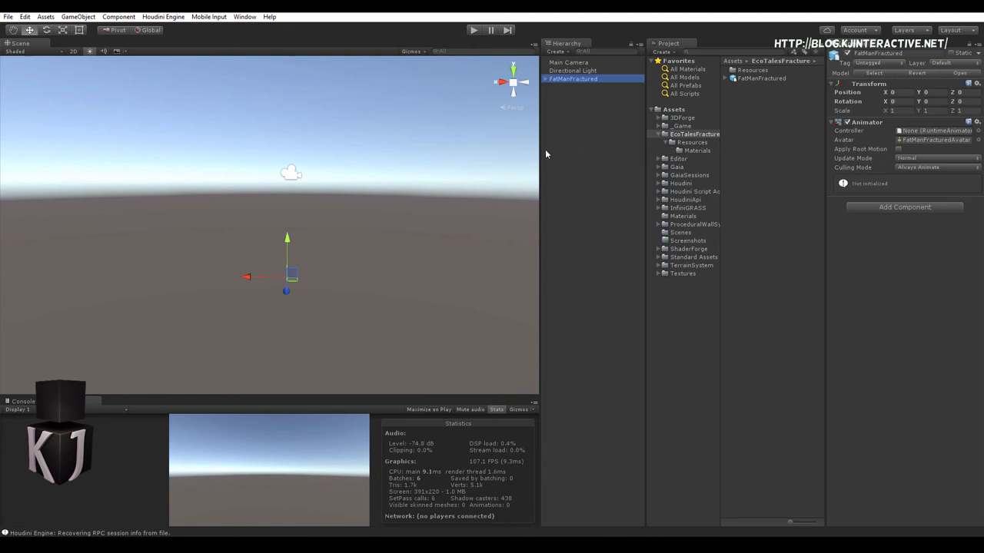
{"action": "left_click", "coordinate": [894, 110]}
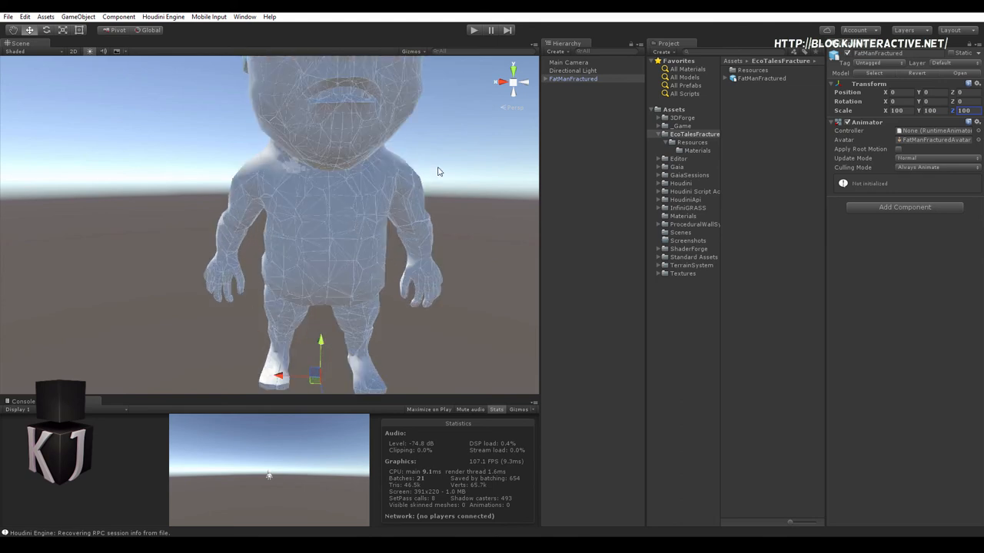
{"action": "left_click", "coordinate": [692, 142]}
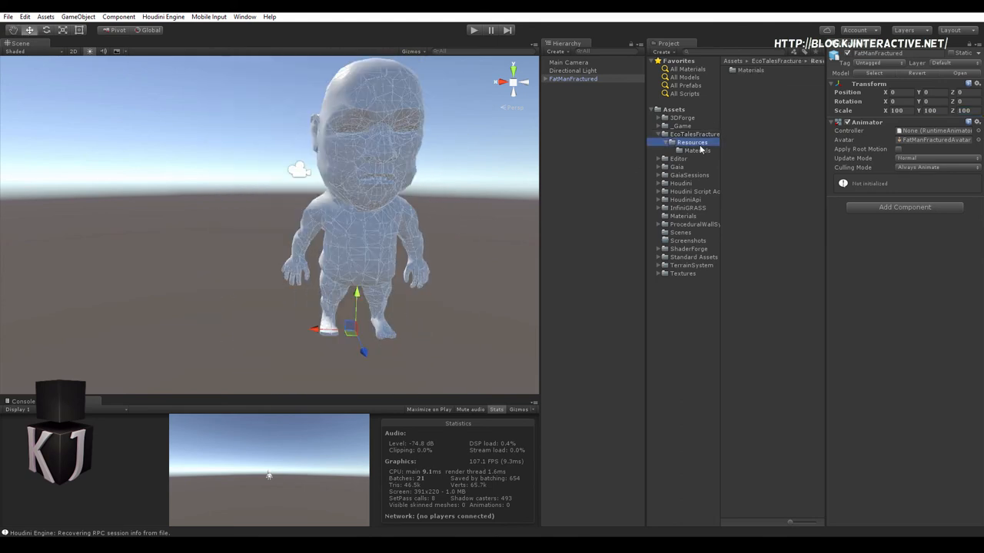
{"action": "left_click", "coordinate": [695, 150]}
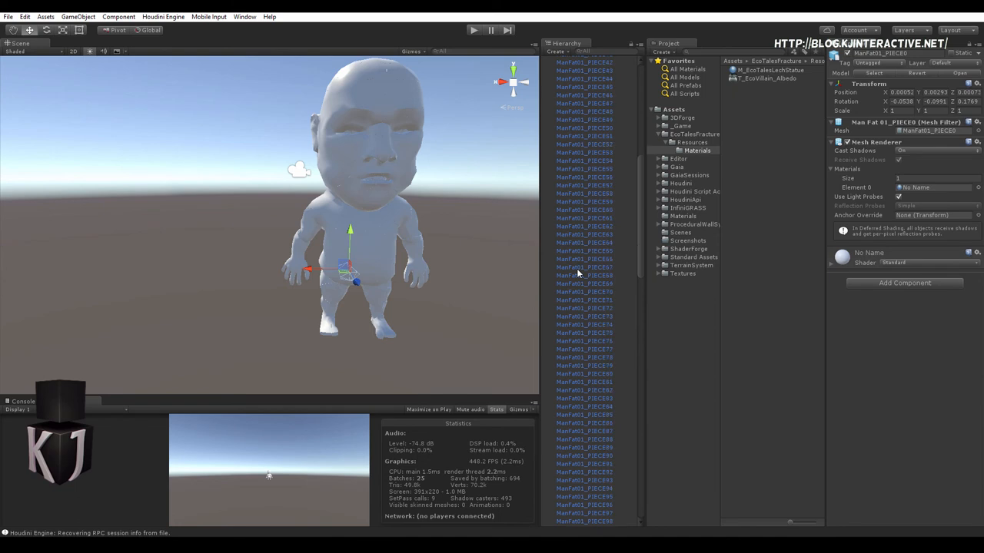
Step: Apply the M_EcoTalesLechStatue material to the fractured FatMan pieces
{"action": "scroll", "scroll_direction": "down", "scroll_amount": 3}
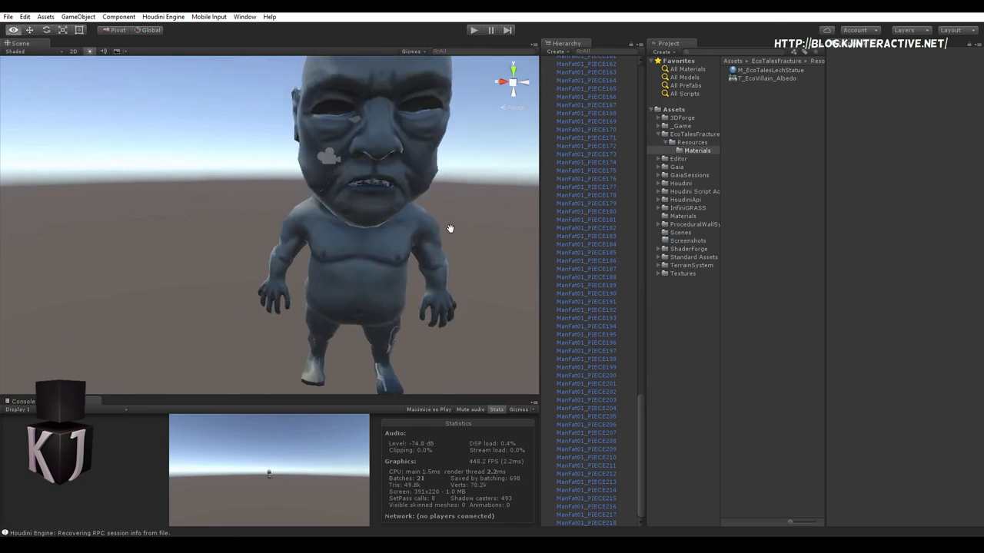
{"action": "left_click_drag", "start_coordinate": [450, 228], "coordinate": [337, 340]}
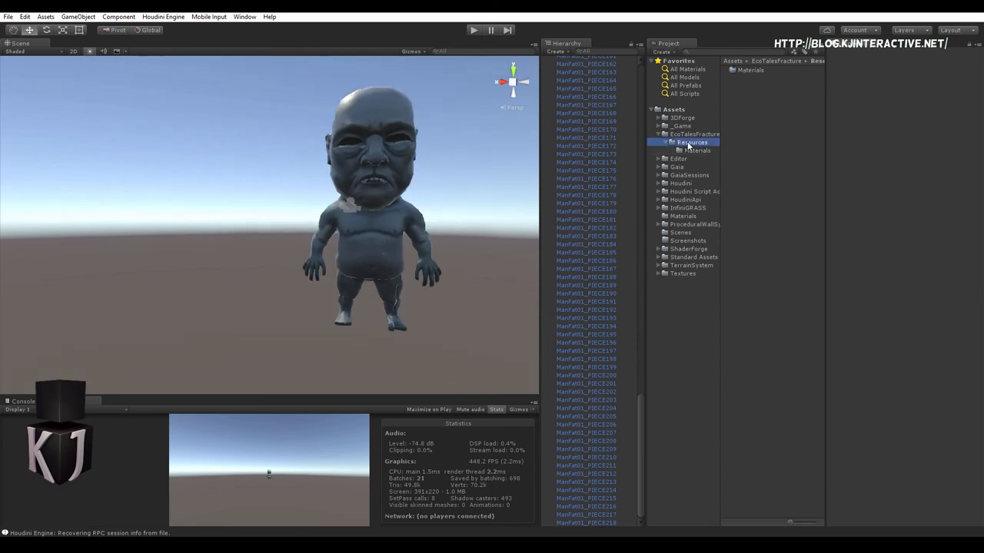
{"action": "left_click", "coordinate": [694, 134]}
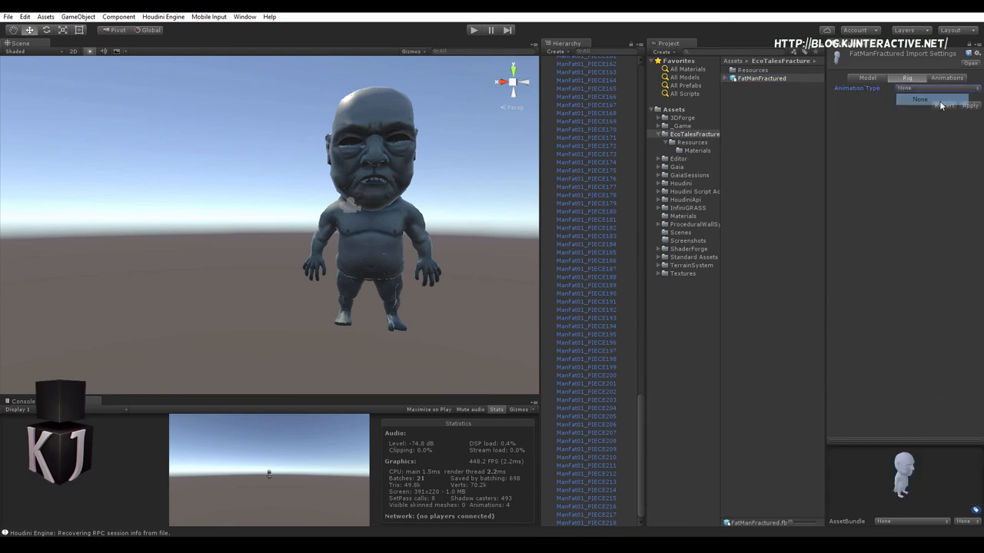
Step: Import FatManFractured with a Legacy rig and the Main clip's Wrap Mode set to Loop
{"action": "left_click", "coordinate": [920, 98]}
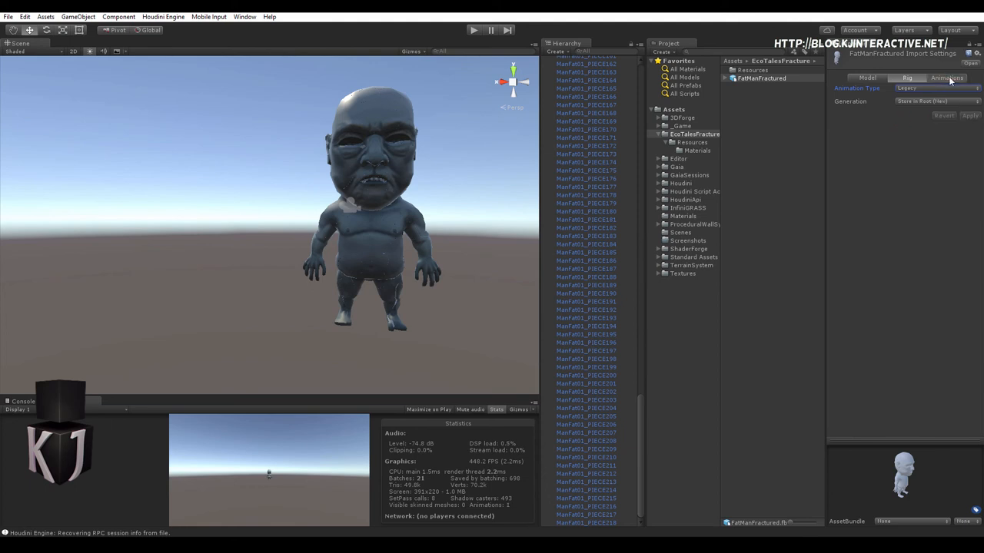
{"action": "left_click", "coordinate": [946, 78]}
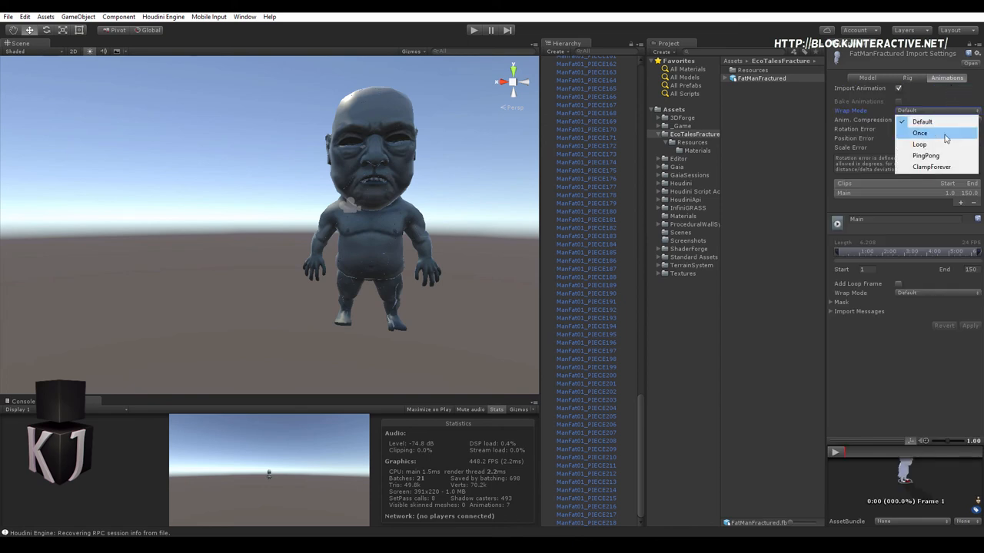
{"action": "left_click", "coordinate": [919, 144]}
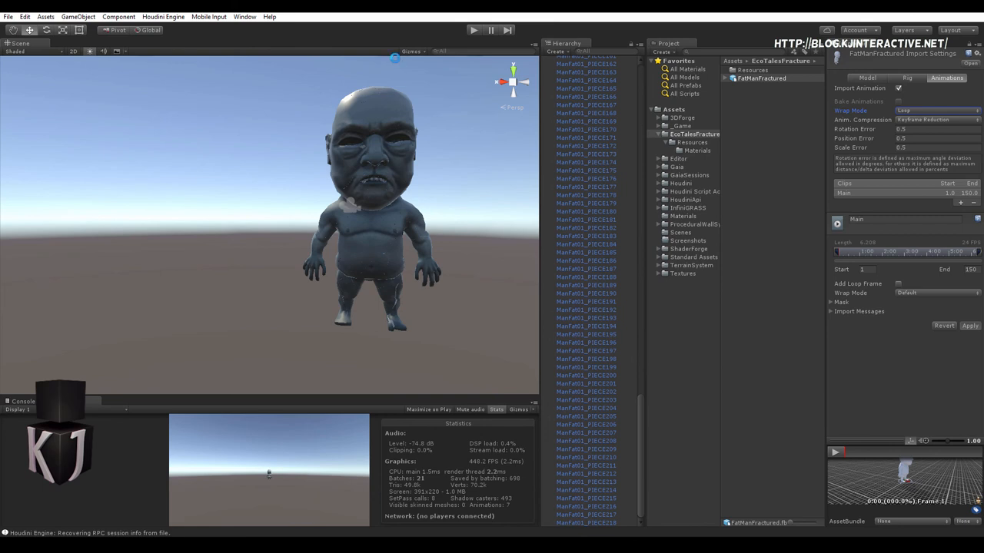
{"action": "left_click", "coordinate": [474, 30]}
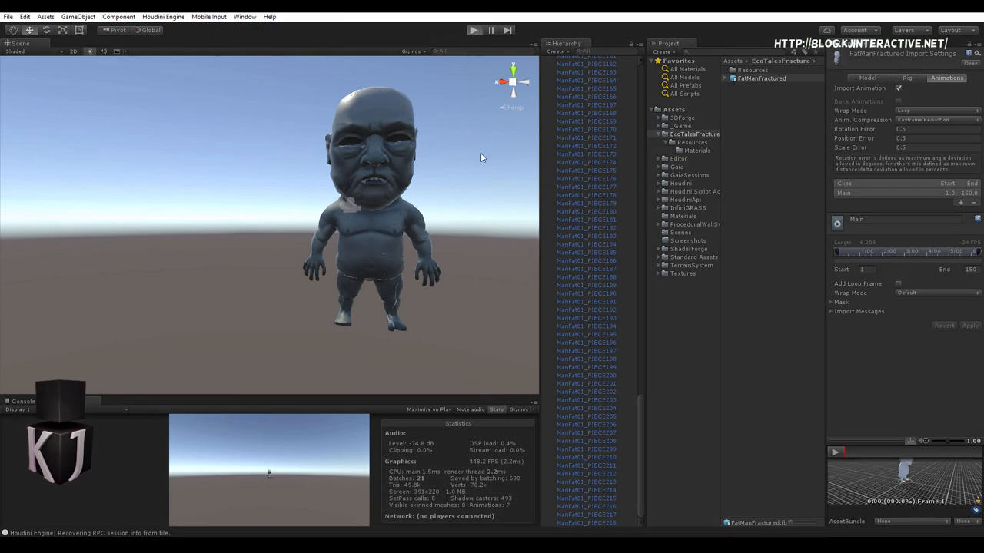
Step: Enter Play mode and watch the statue collapse into scattered stone fragments
{"action": "left_click", "coordinate": [474, 30]}
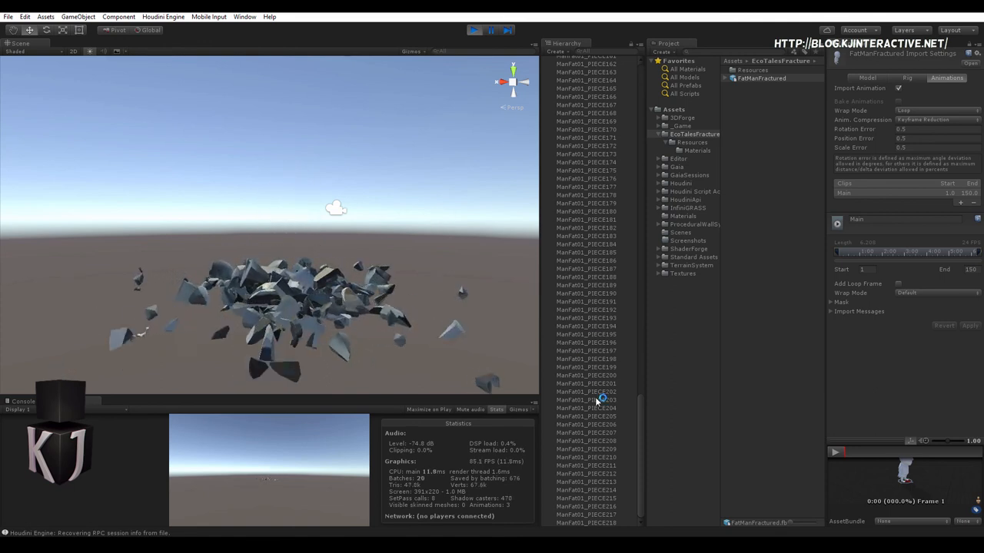
{"action": "scroll", "scroll_direction": "up", "scroll_amount": 3}
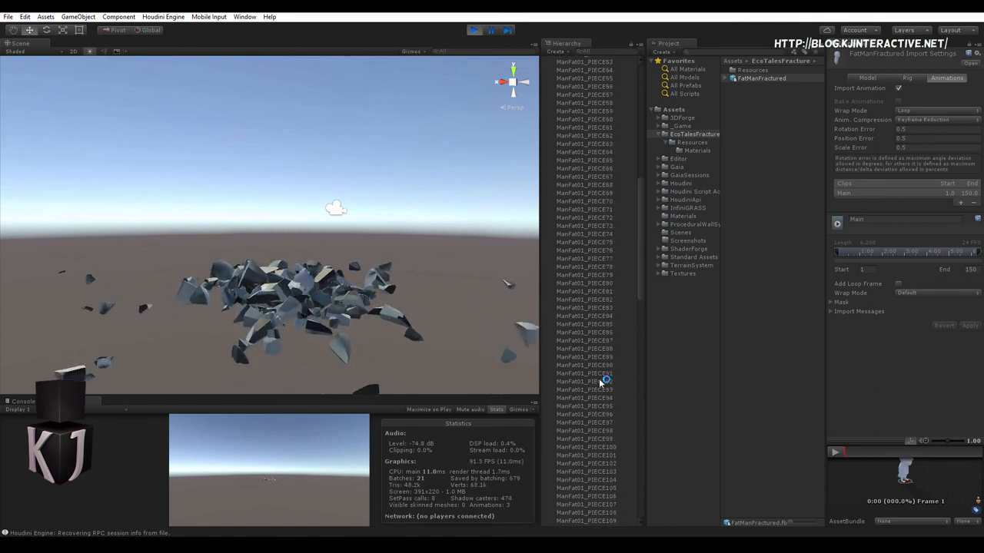